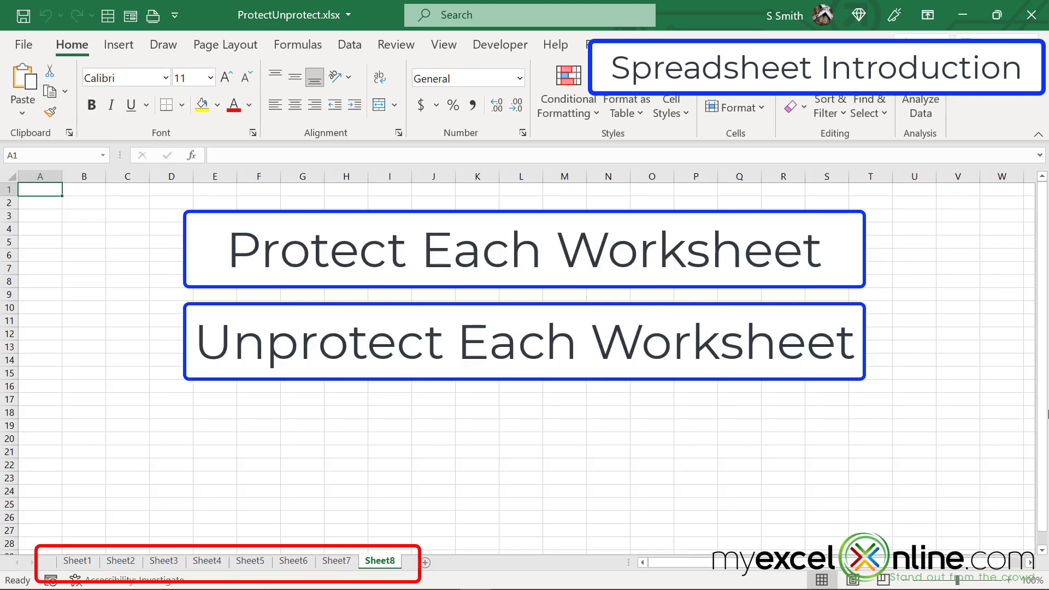
# Step: Show the View ribbon and enter text in cell F9 of Sheet8 in ProtectUnprotect.xlsm
pyautogui.click(443, 44)
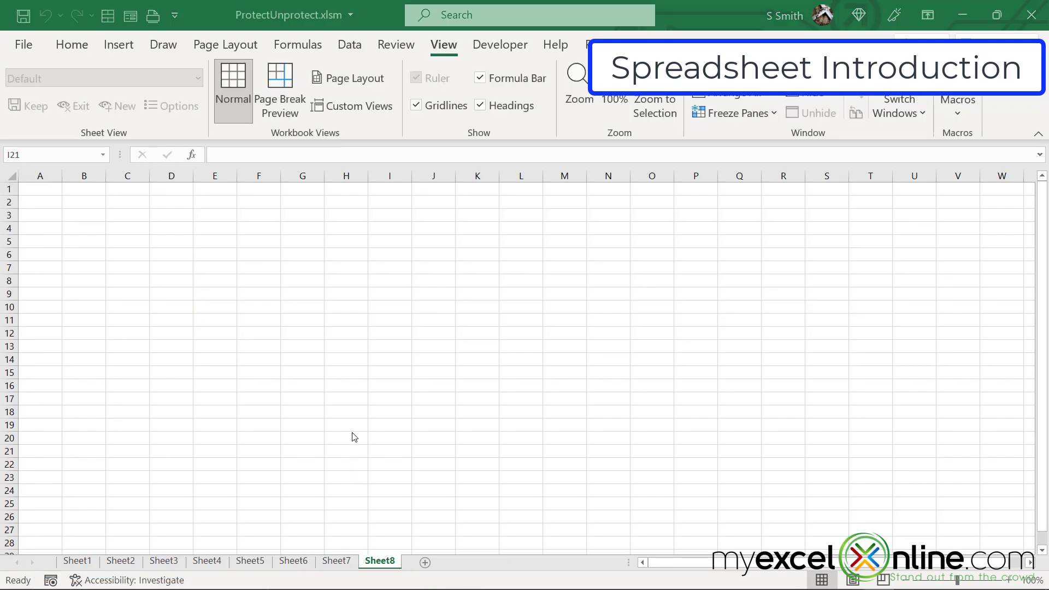
pyautogui.click(258, 293)
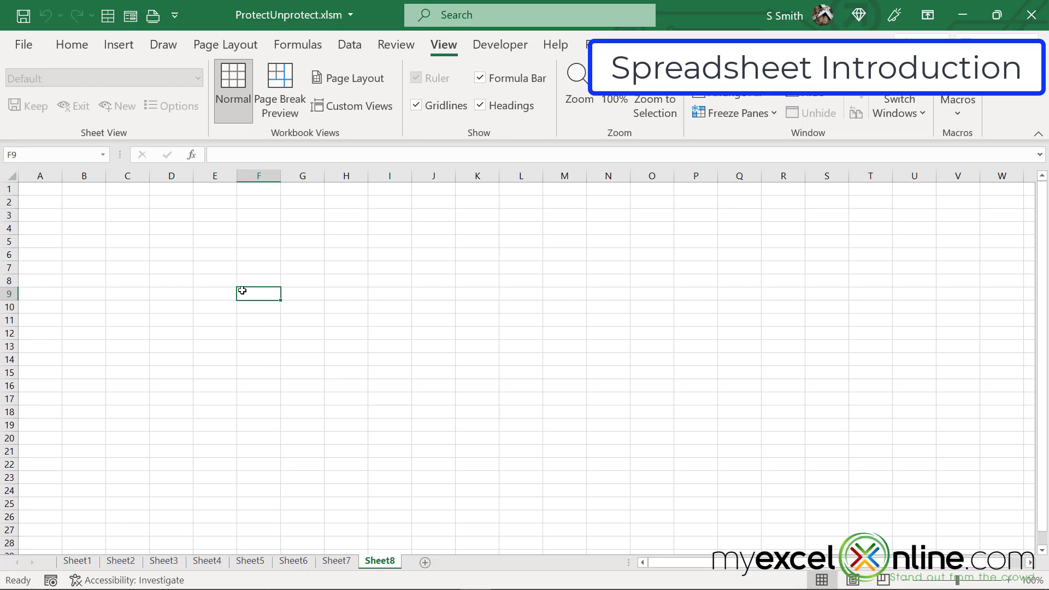
pyautogui.write('cdcd')
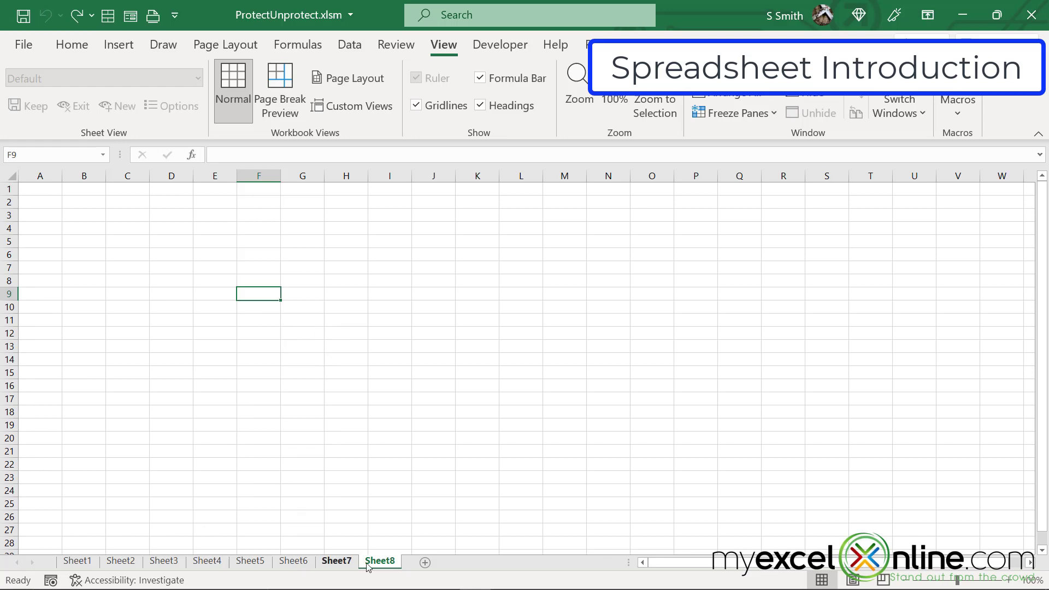
# Step: Protect Sheet1 via the Protect Sheet command and dismiss the protected-cell warning when typing
pyautogui.click(77, 560)
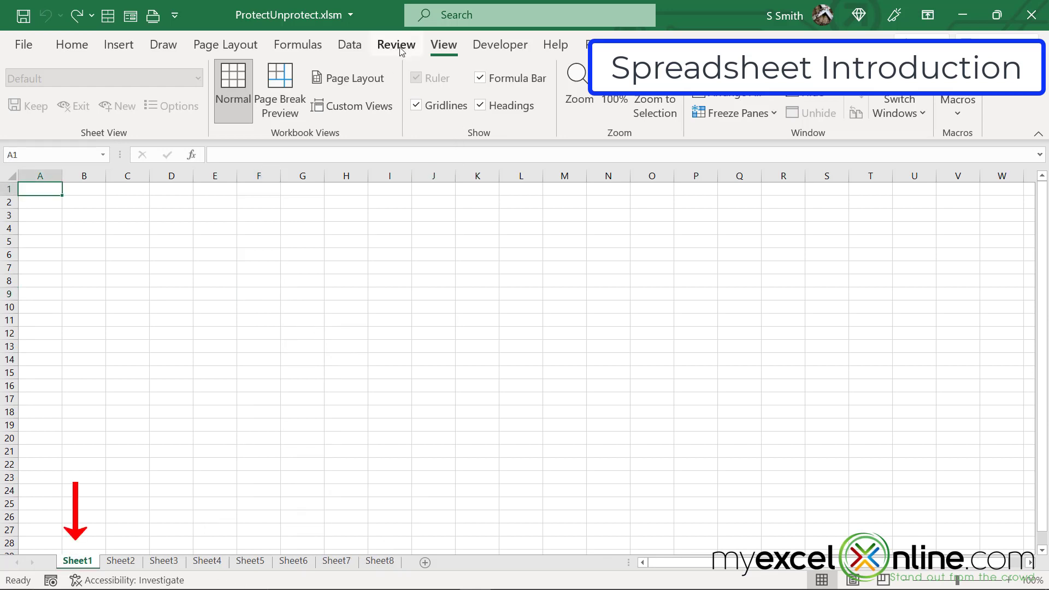
pyautogui.write('p')
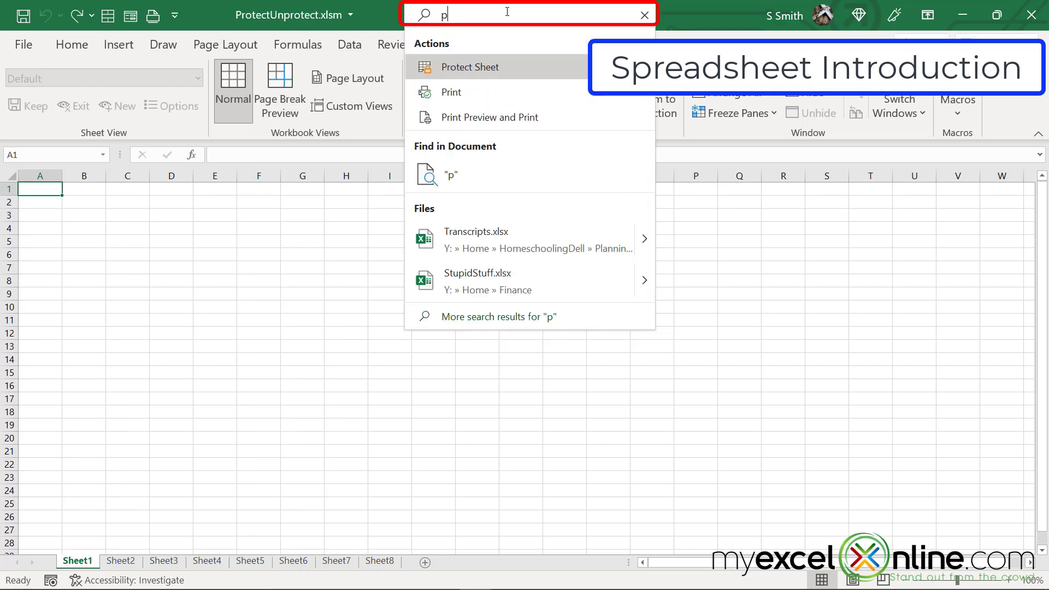
pyautogui.click(470, 67)
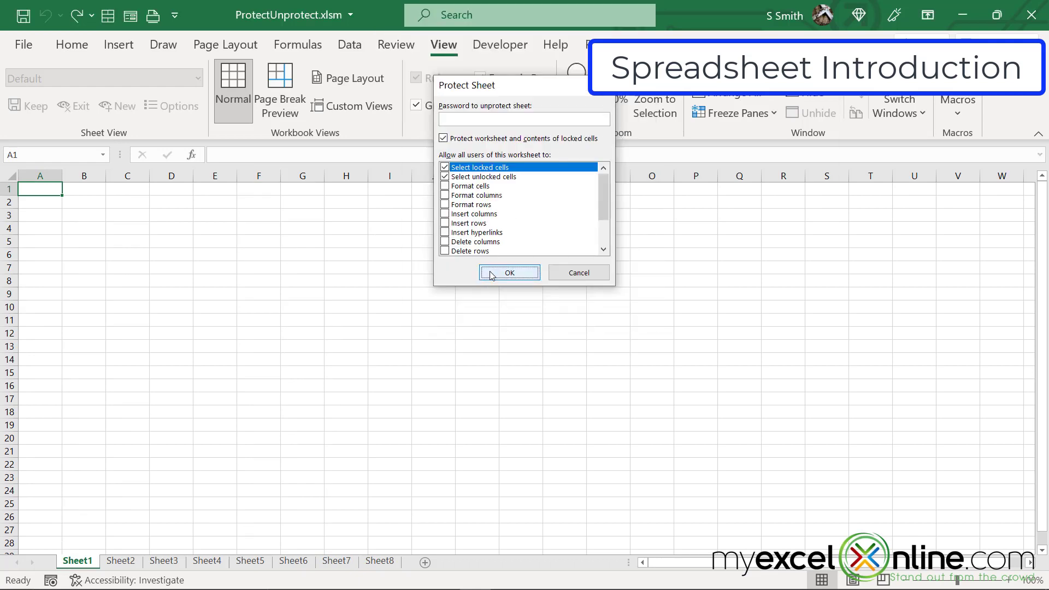
pyautogui.click(508, 272)
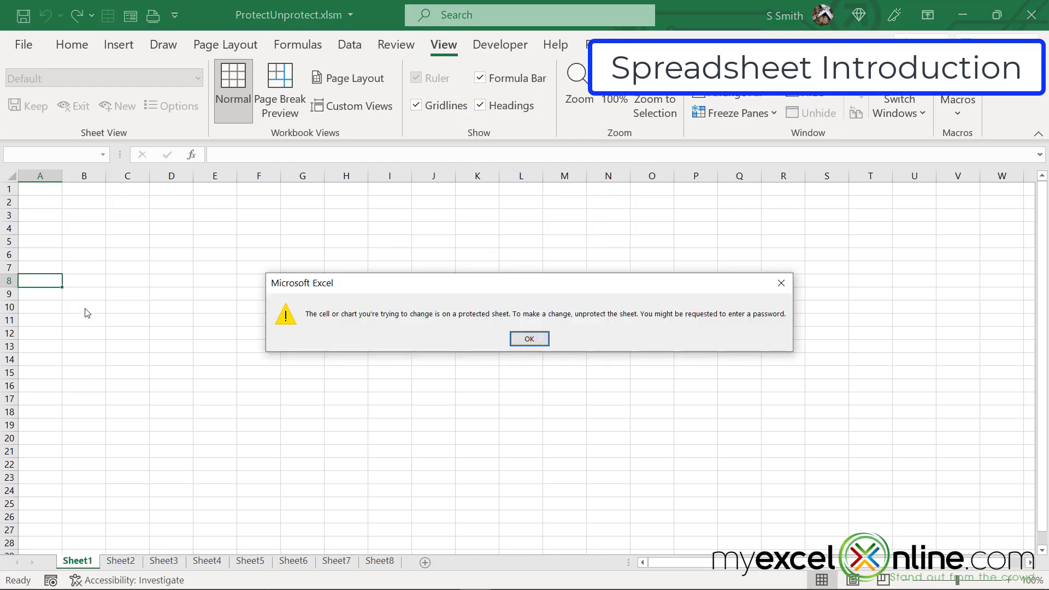
pyautogui.click(528, 339)
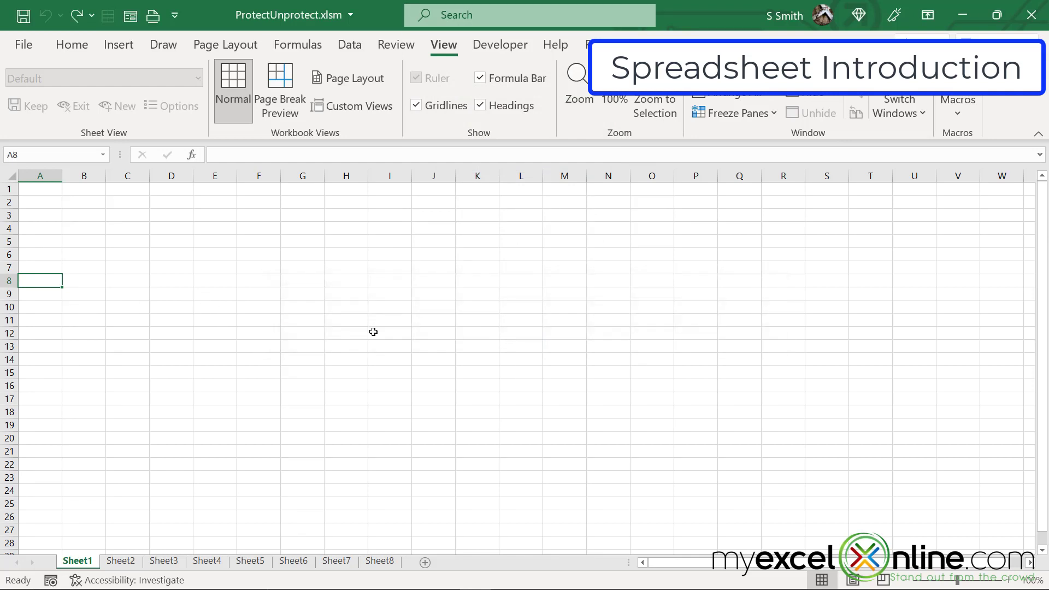
pyautogui.write('prot')
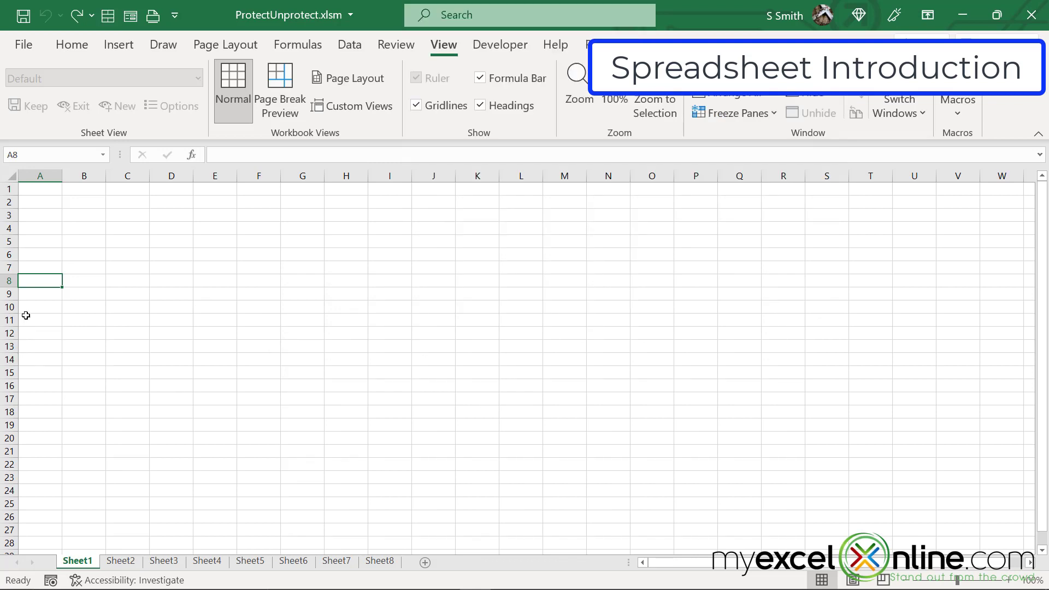
pyautogui.write('eucbe')
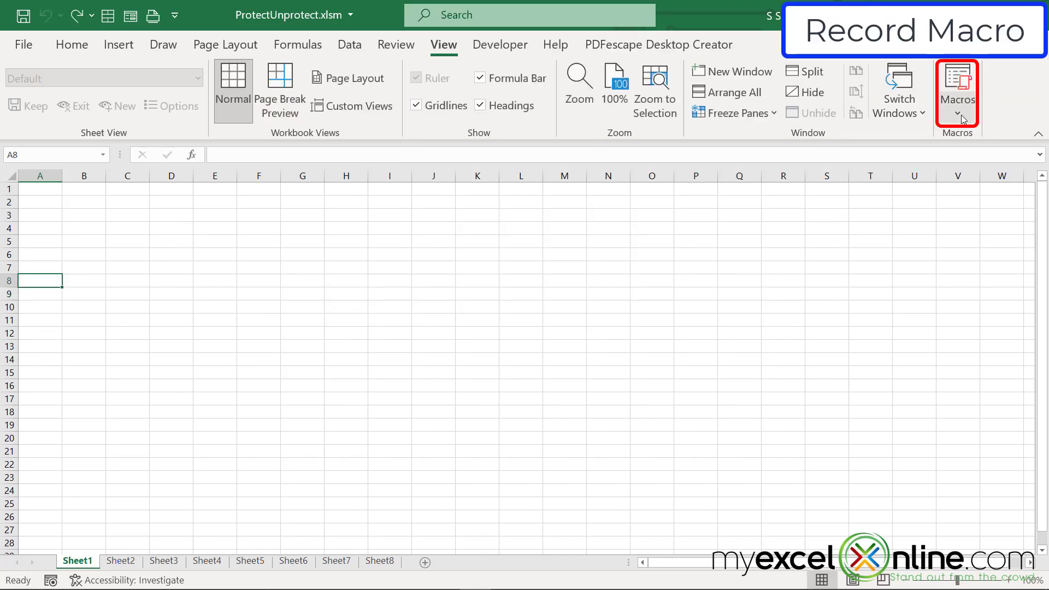
# Step: Record a macro named Protect that protects the sheet, then open its code for editing
pyautogui.click(956, 114)
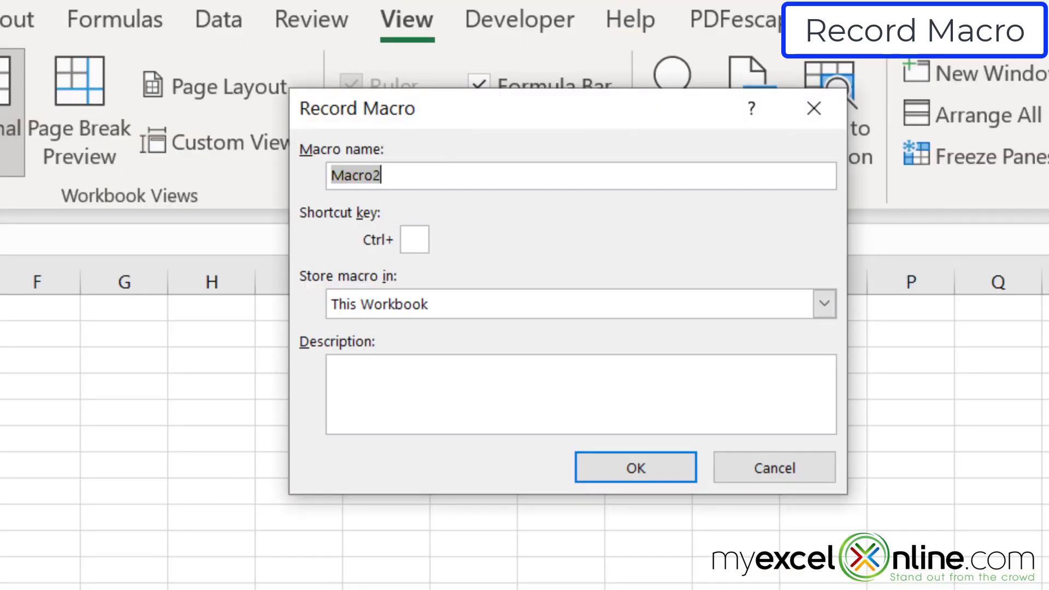
pyautogui.write('Protect')
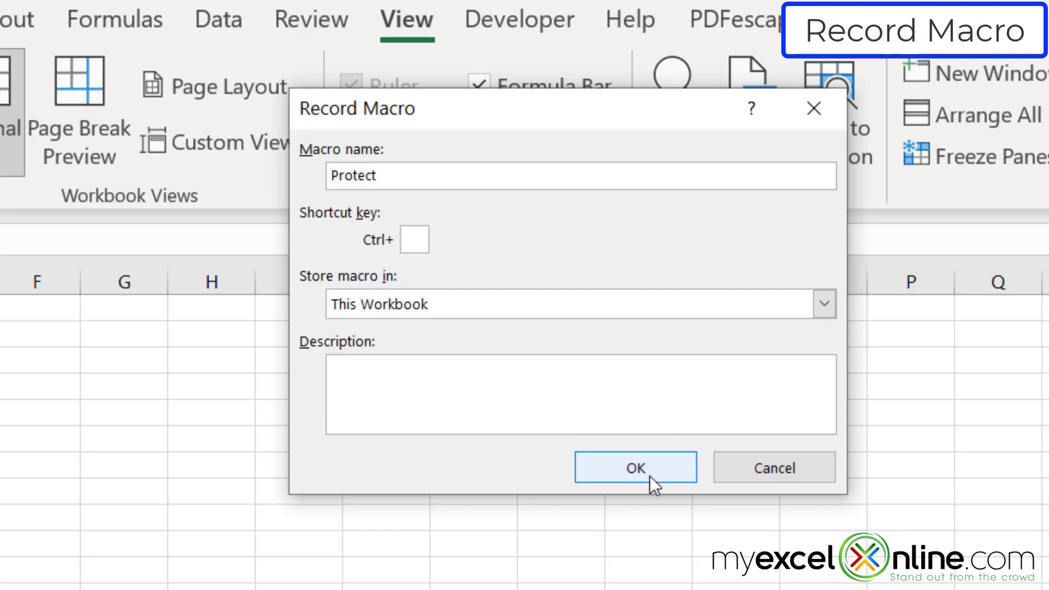
pyautogui.click(634, 466)
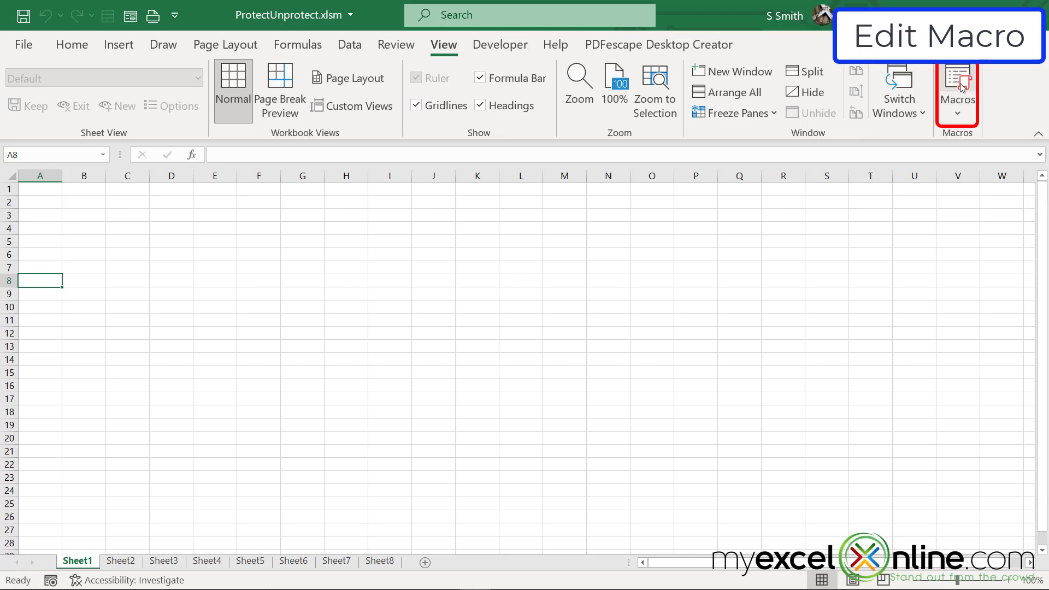
pyautogui.click(956, 88)
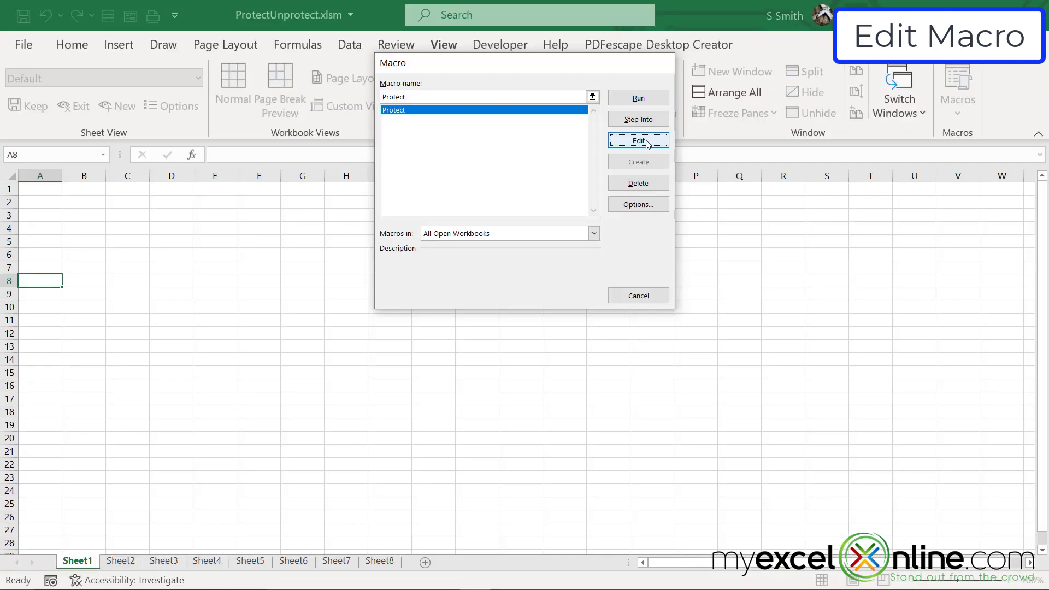
pyautogui.click(637, 141)
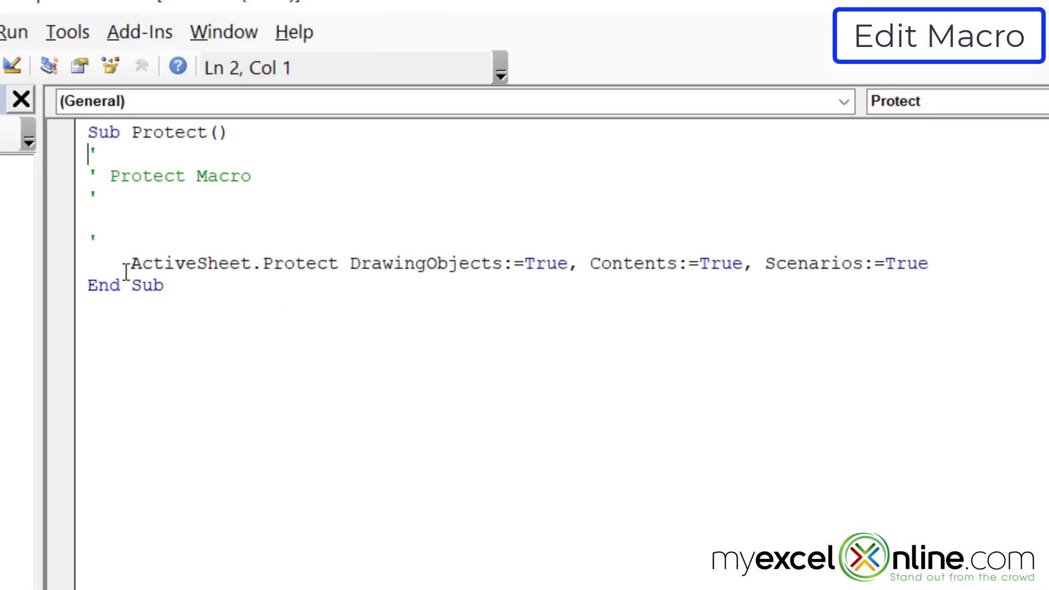
pyautogui.moveTo(321, 293)
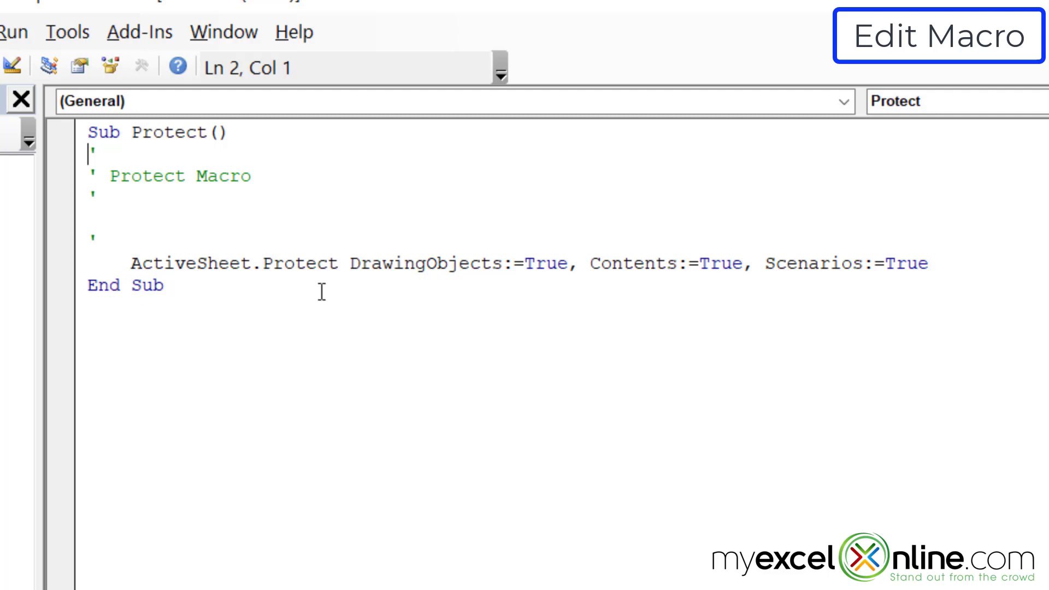
# Step: Insert a worksheets("sheet1").p line above ActiveSheet.Protect in the Protect macro
pyautogui.click(131, 262)
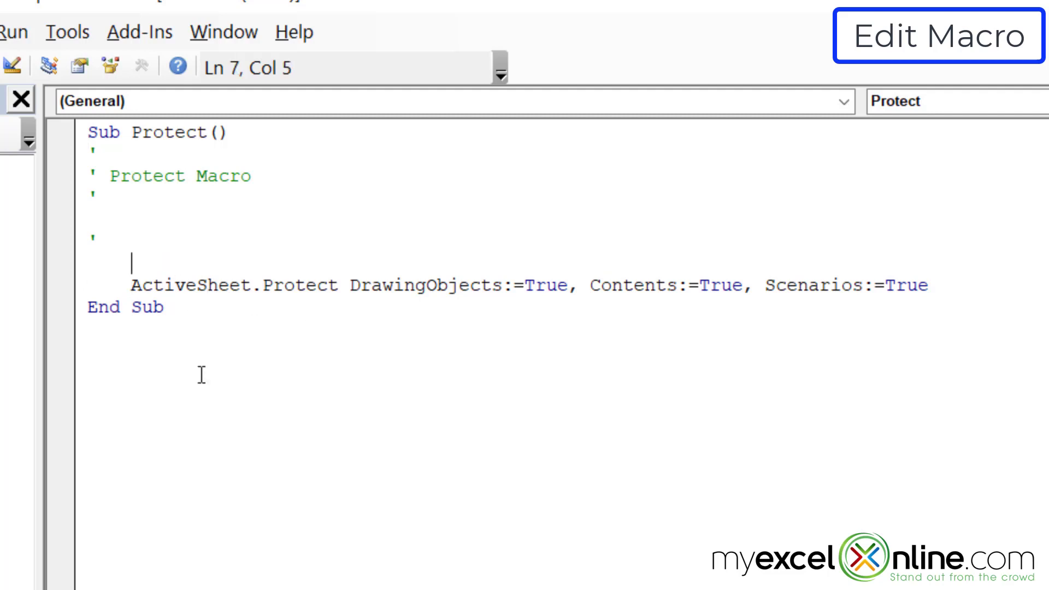
pyautogui.write('worksheets("')
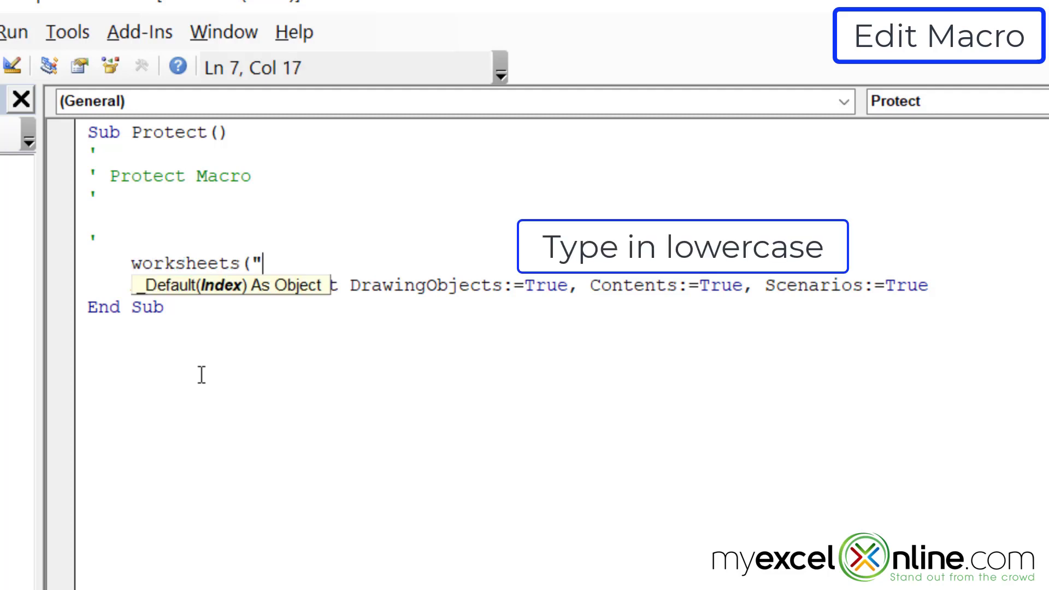
pyautogui.write('sheet1").p')
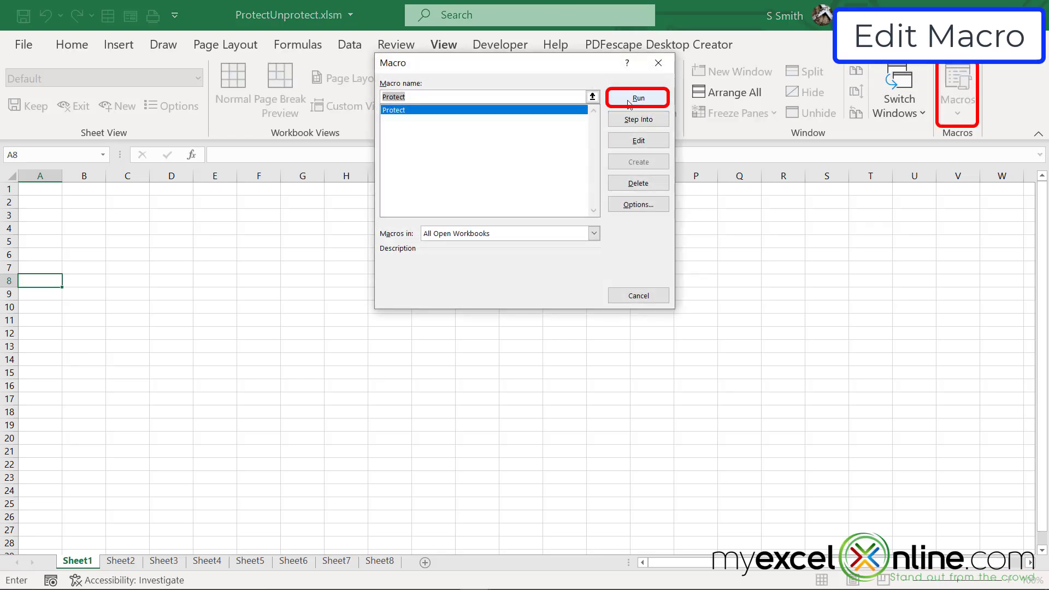
# Step: Run the Protect macro from the Macro dialog and check the Sheet8 tab
pyautogui.click(636, 97)
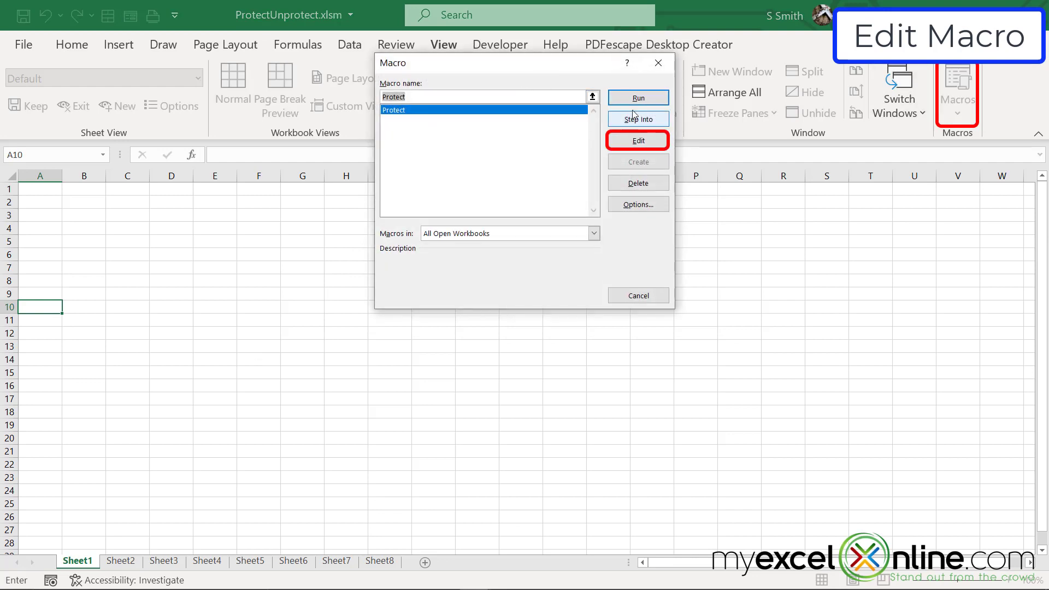
pyautogui.click(636, 141)
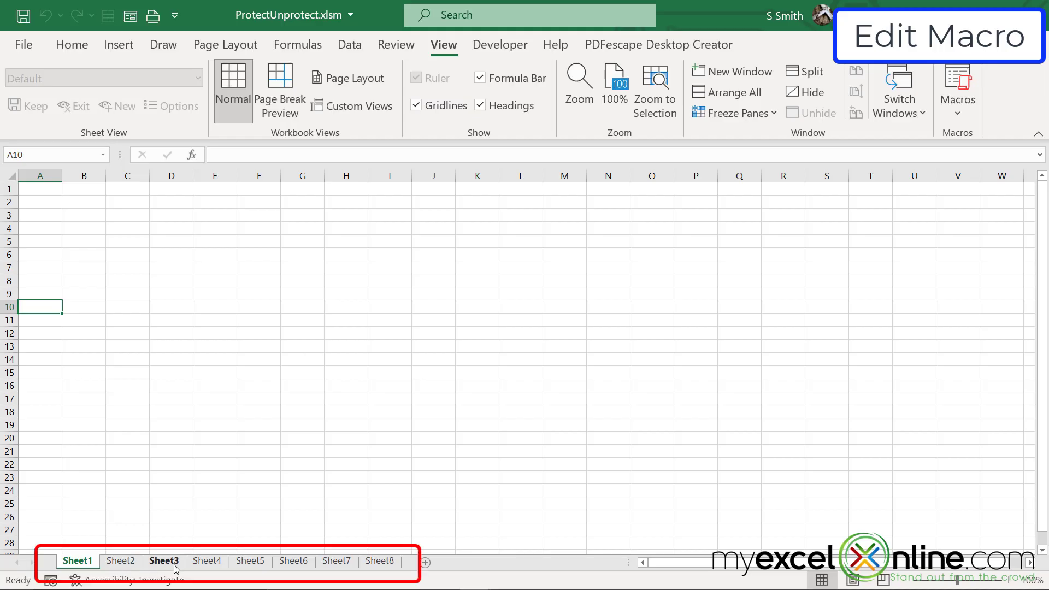
pyautogui.click(379, 561)
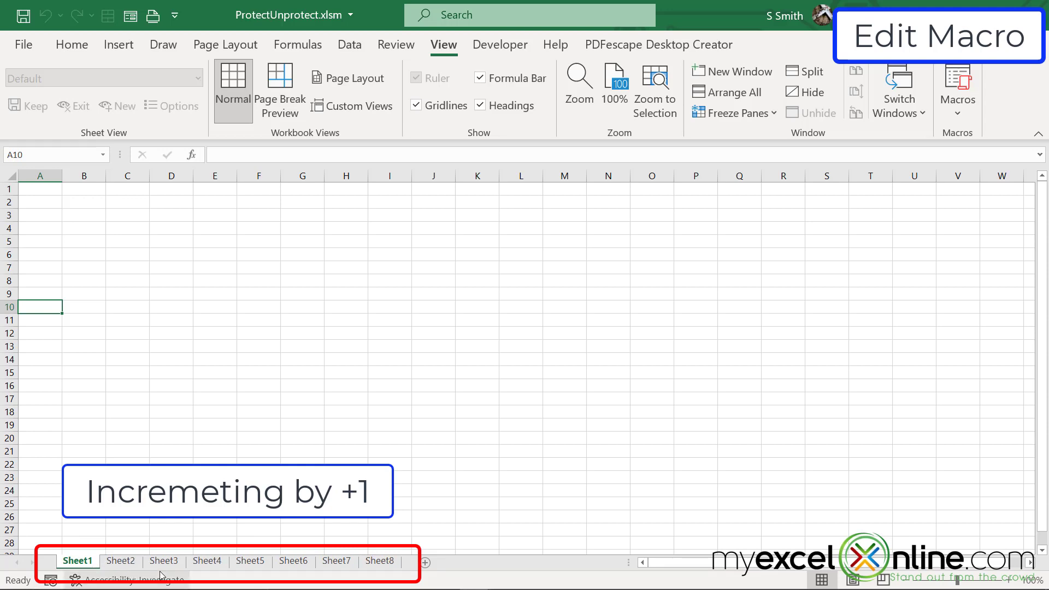
pyautogui.click(379, 560)
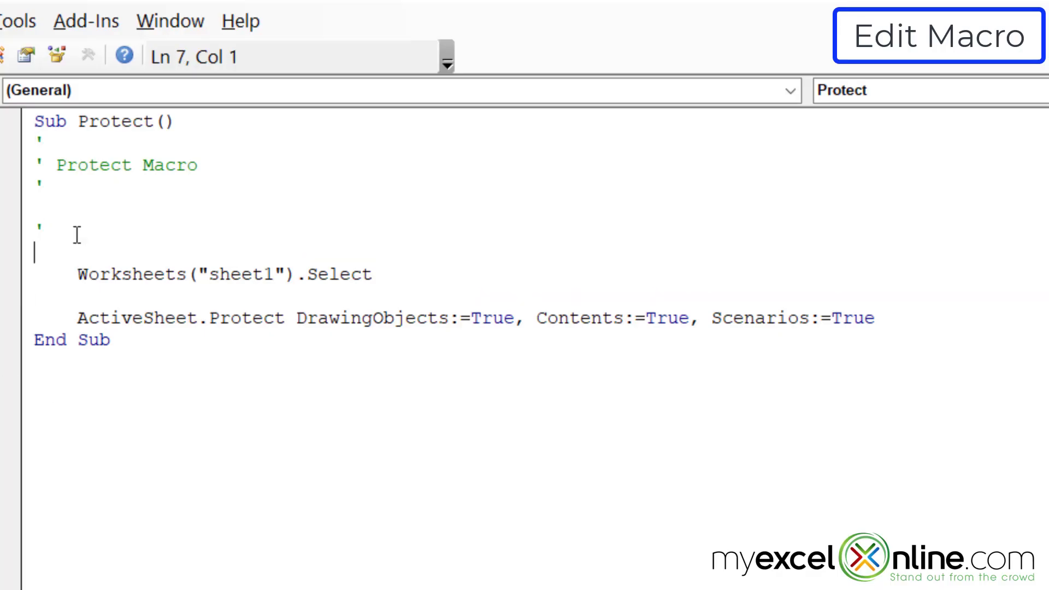
# Step: Declare Dim n As Integer and wrap the protect lines in Do Until n = 9 ... Loop
pyautogui.write('dim')
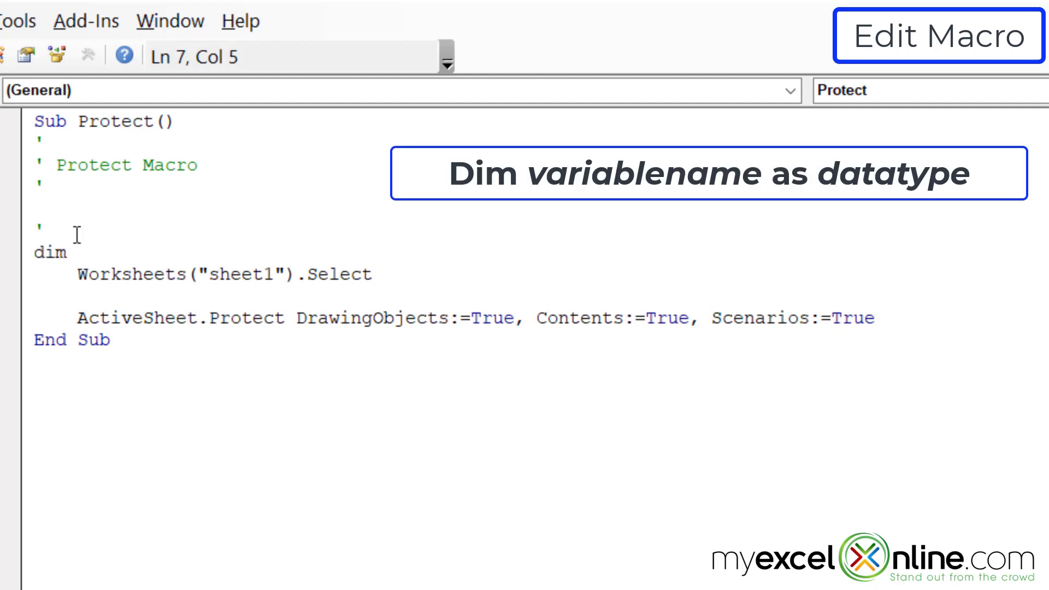
pyautogui.write('n as in')
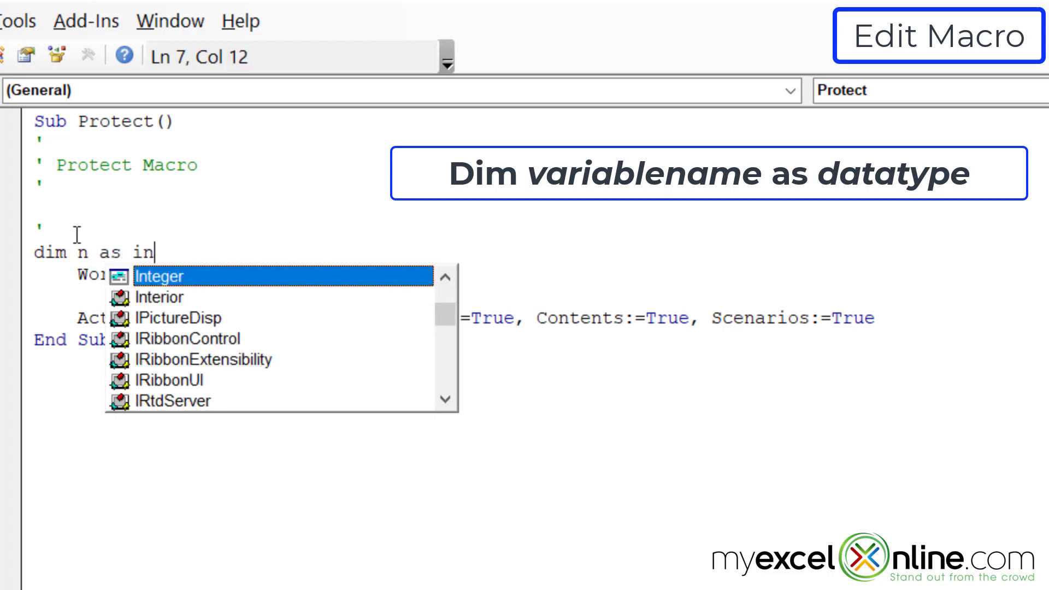
pyautogui.write('teger')
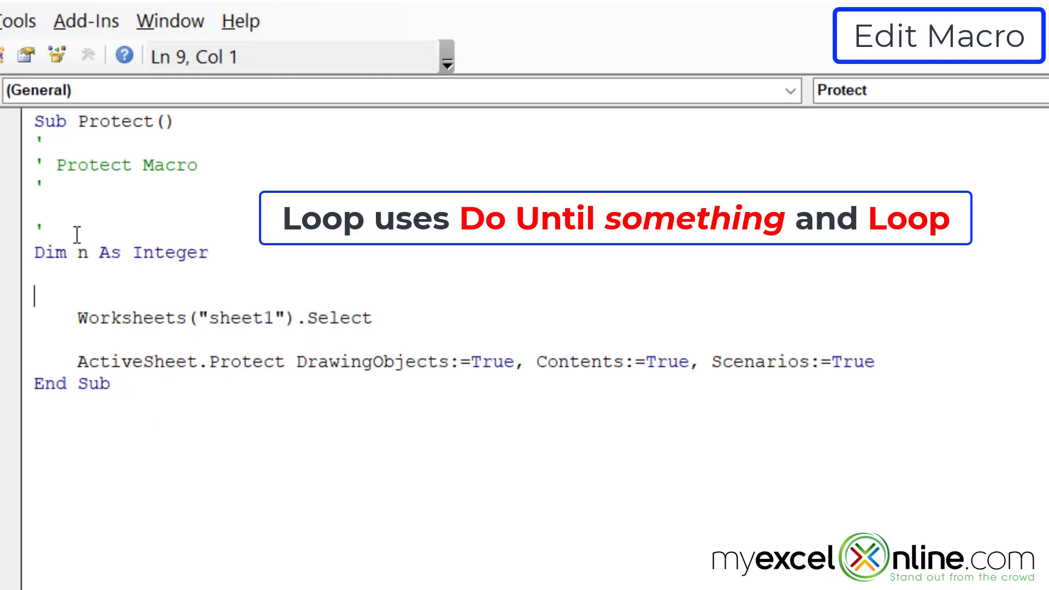
pyautogui.write('do unti')
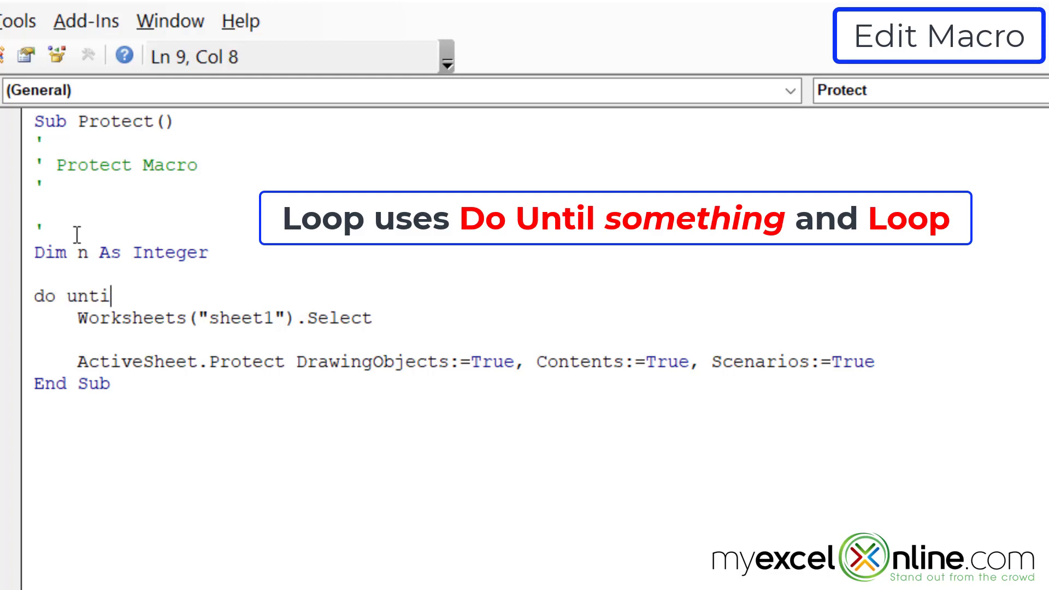
pyautogui.write('l n=')
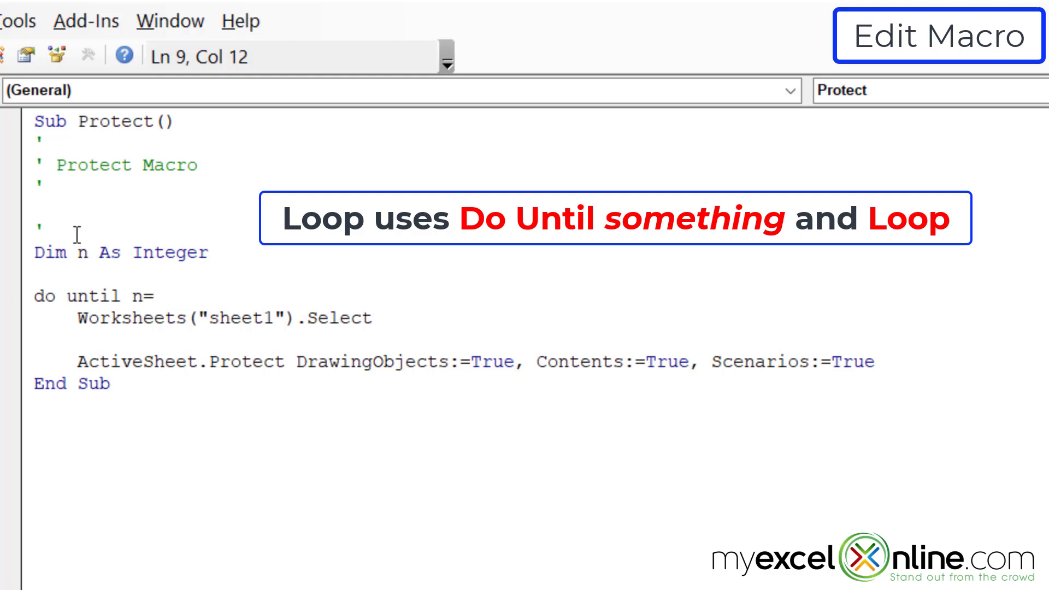
pyautogui.write('9')
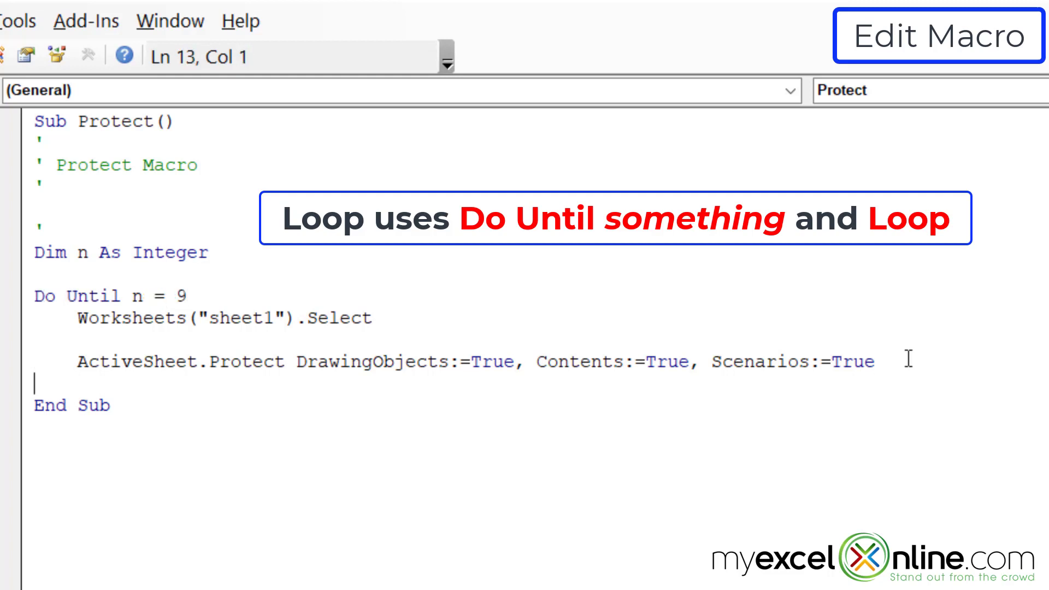
pyautogui.write('Loop')
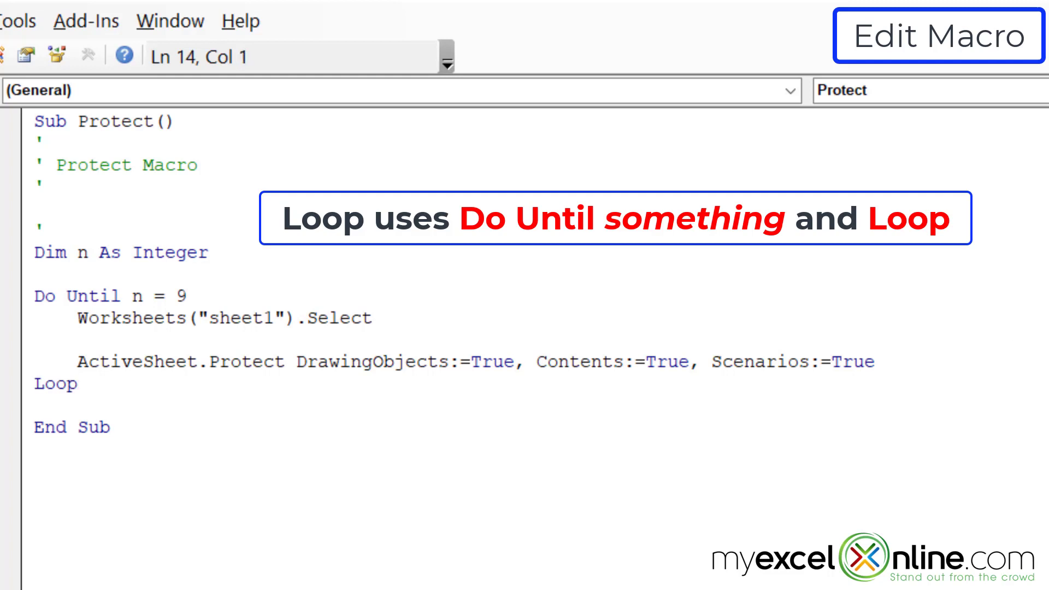
pyautogui.click(34, 404)
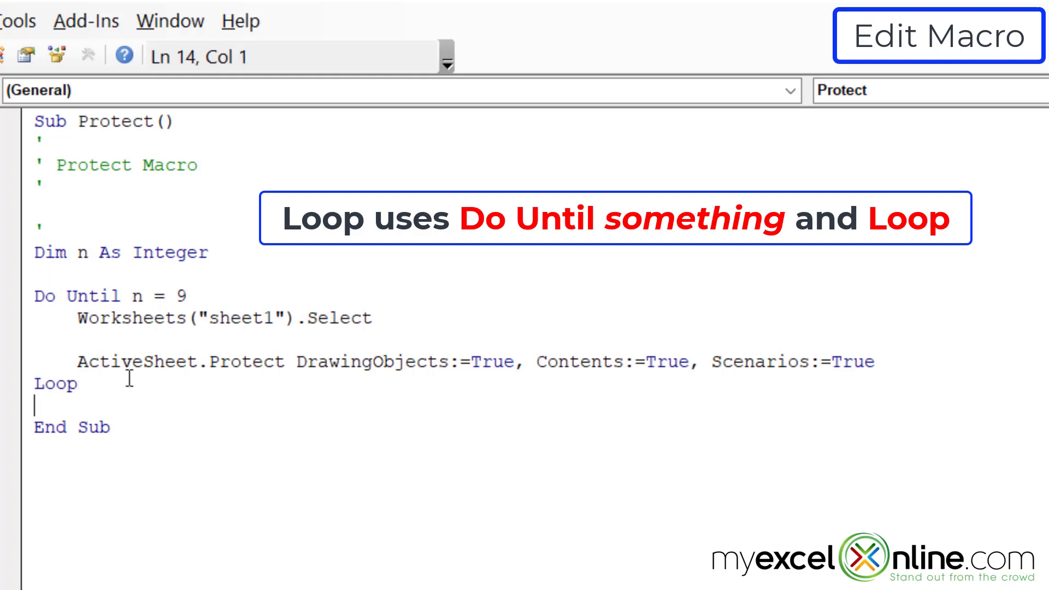
pyautogui.moveTo(219, 296)
pyautogui.write('n = 1')
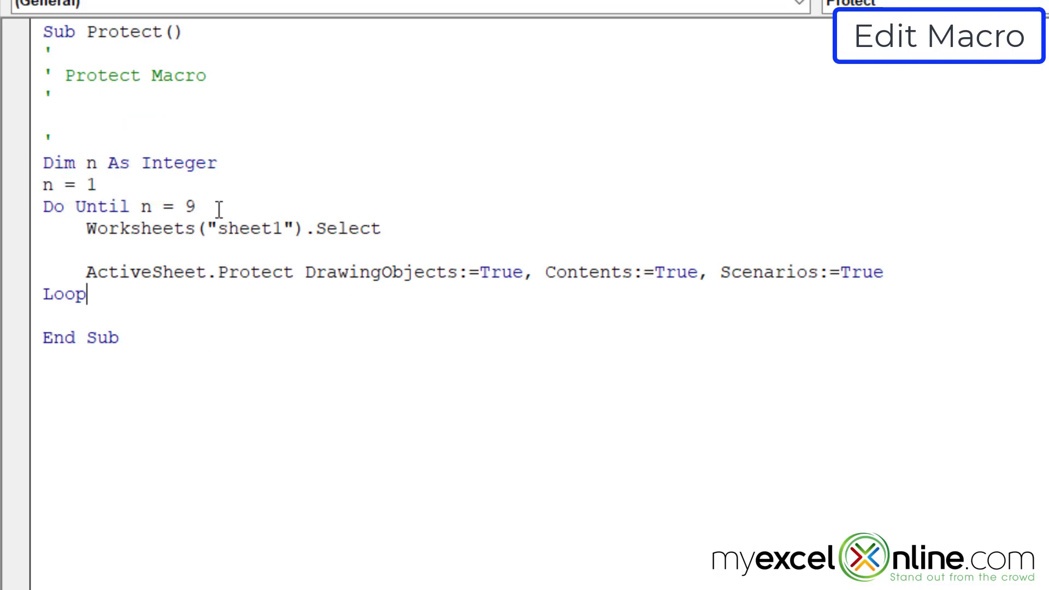
pyautogui.moveTo(408, 370)
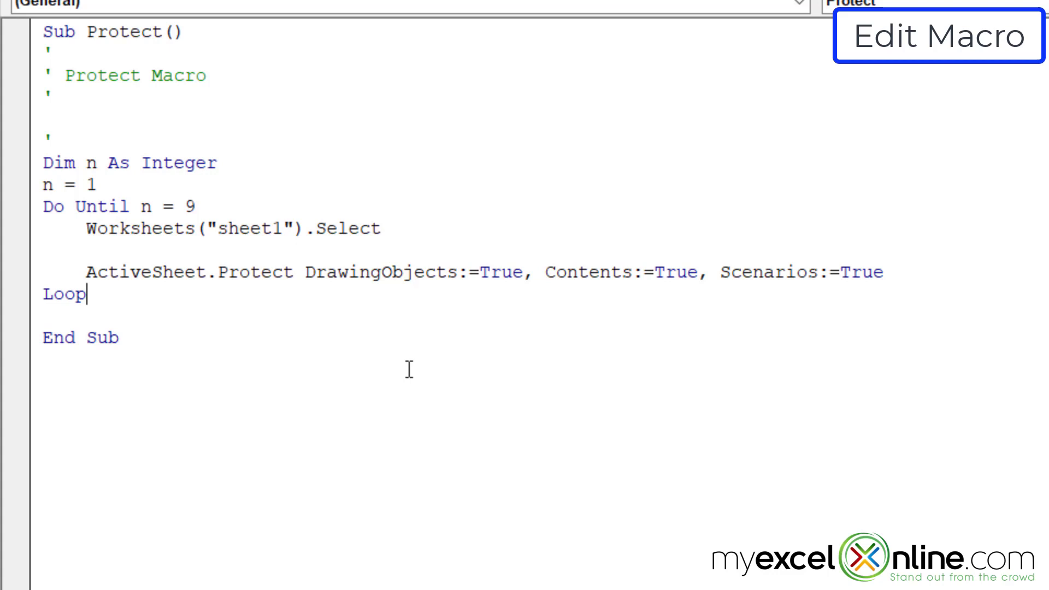
pyautogui.moveTo(878, 254)
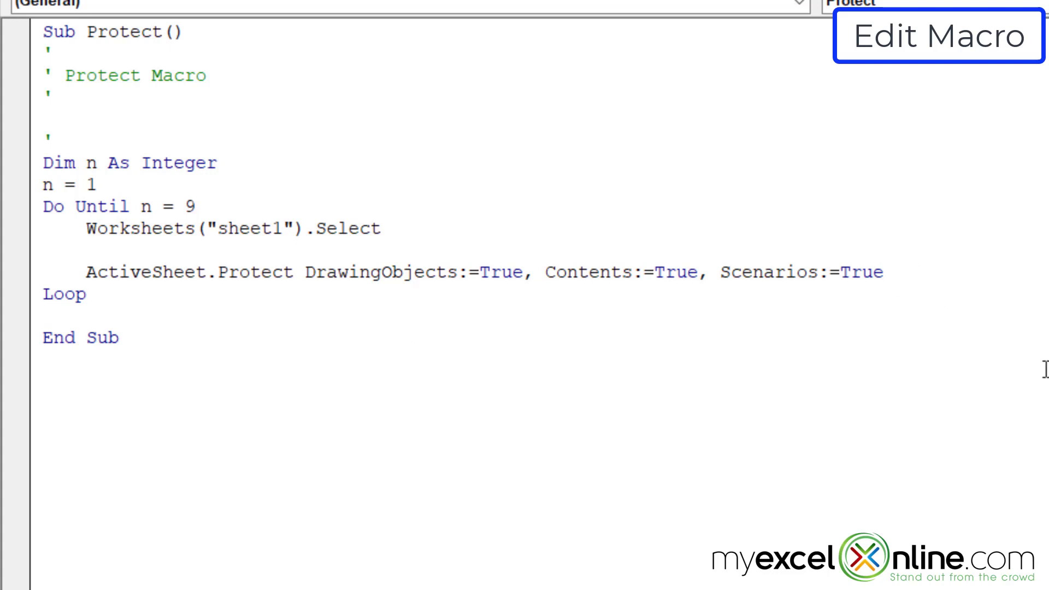
# Step: Add the counter line n = n + 1 inside the loop before Loop
pyautogui.write('n=')
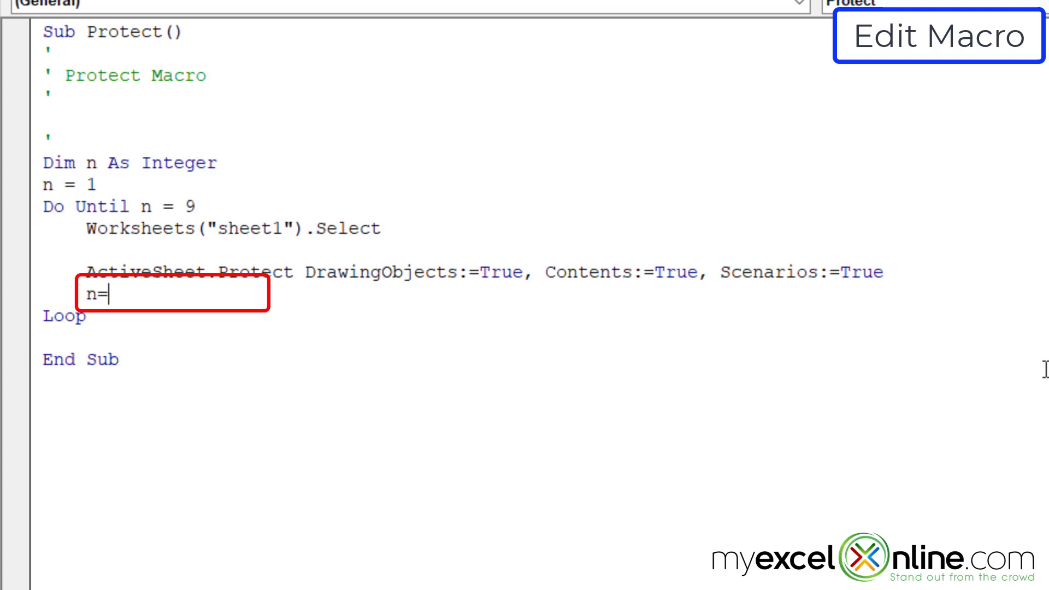
pyautogui.write('n+1')
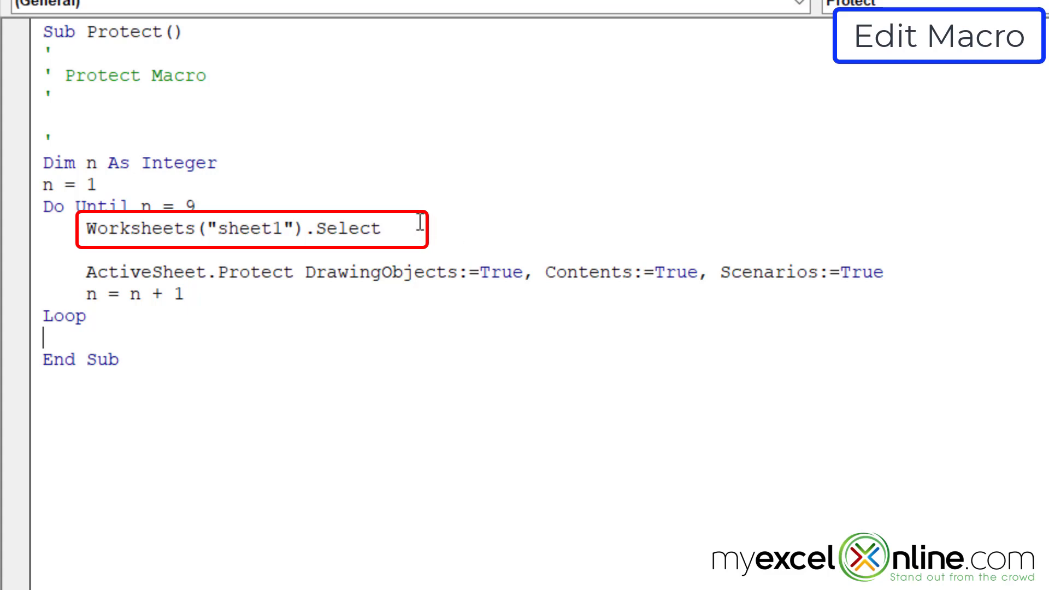
pyautogui.moveTo(289, 248)
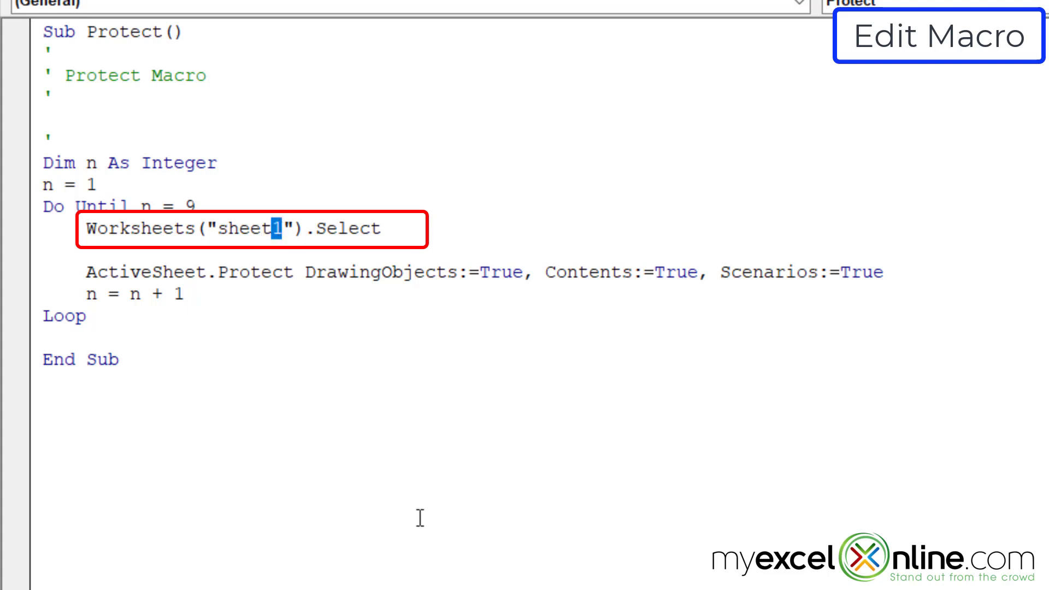
# Step: Change the reference to Worksheets("sheet" & n) so each pass selects the next sheet
pyautogui.press('Backspace')
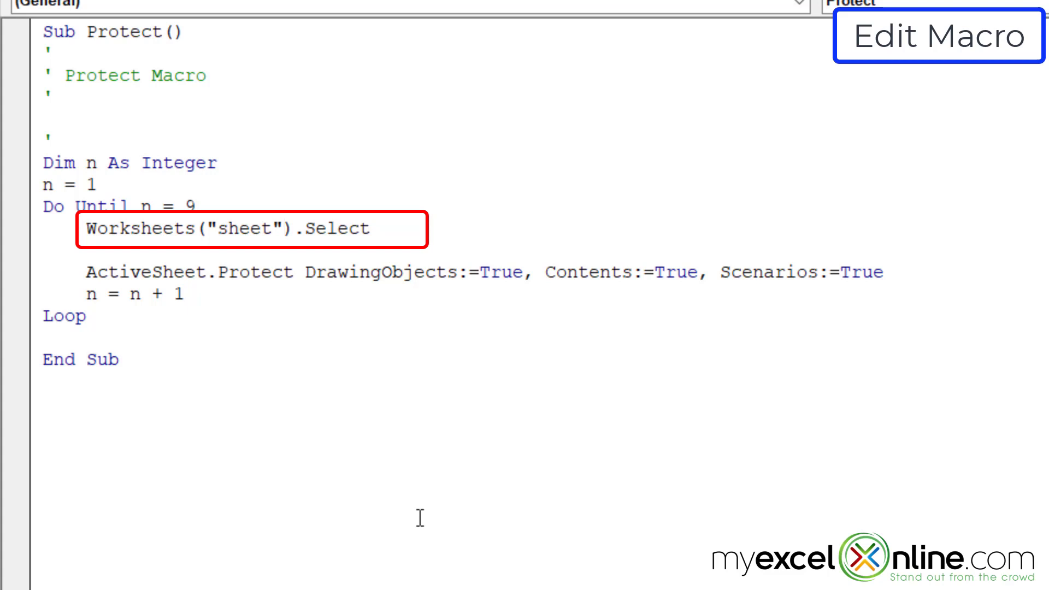
pyautogui.write('&')
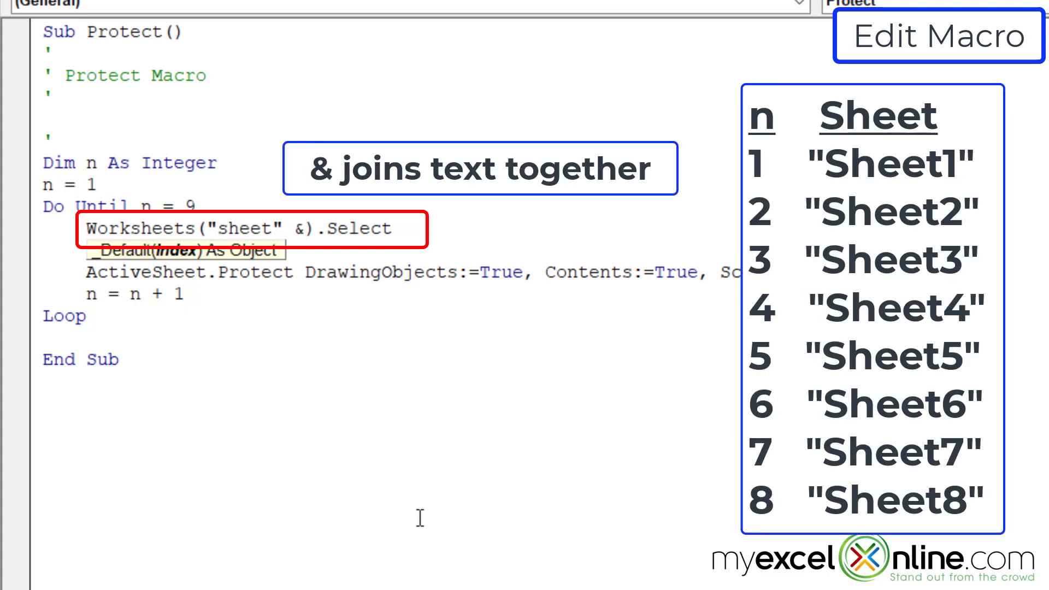
pyautogui.write('n')
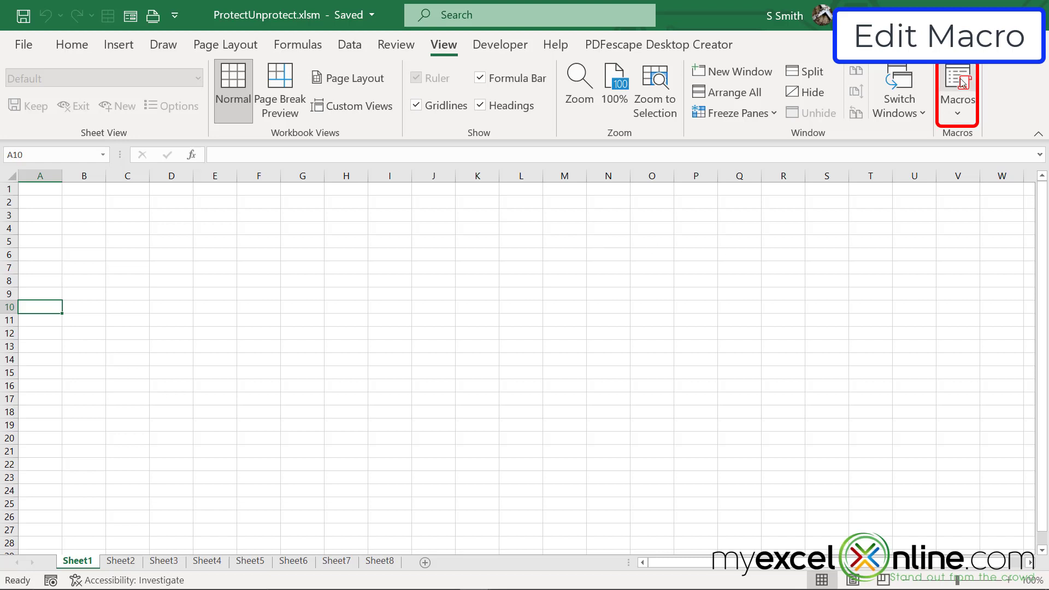
# Step: Check Sheet8, Sheet3 and Sheet5 in the workbook
pyautogui.click(379, 561)
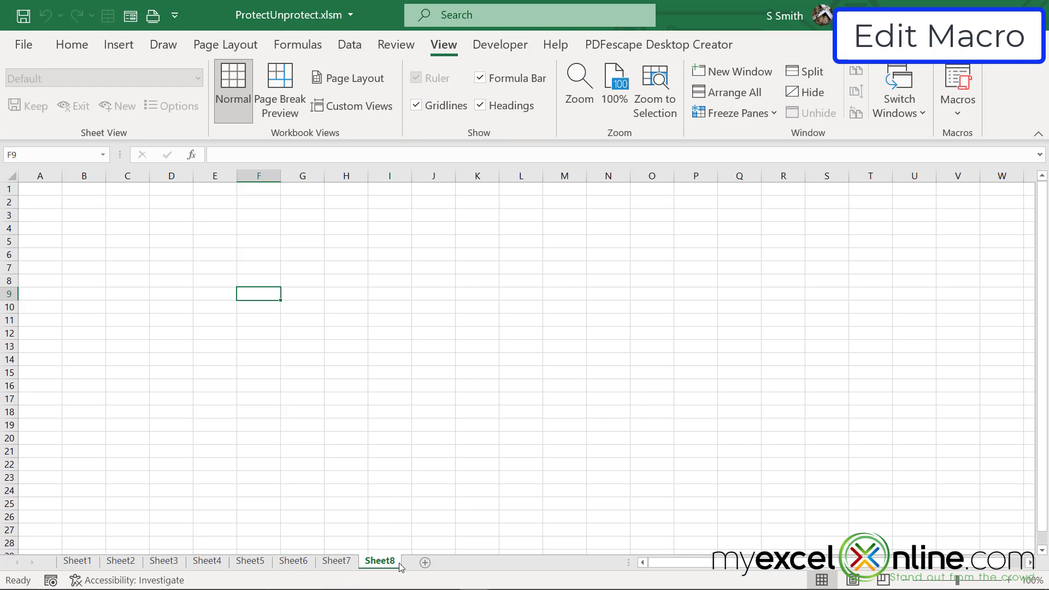
pyautogui.click(163, 561)
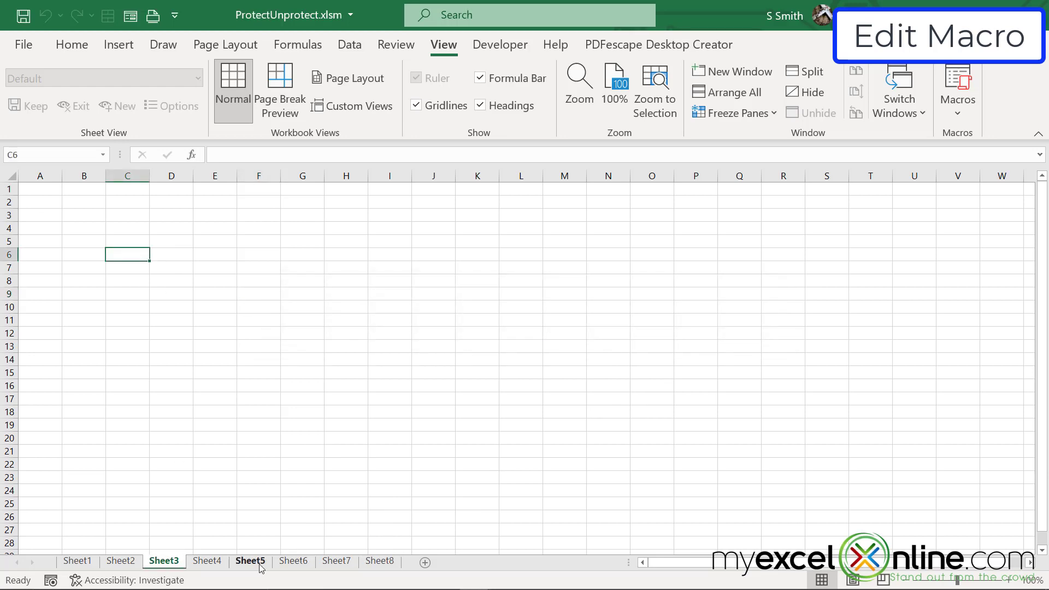
pyautogui.click(250, 561)
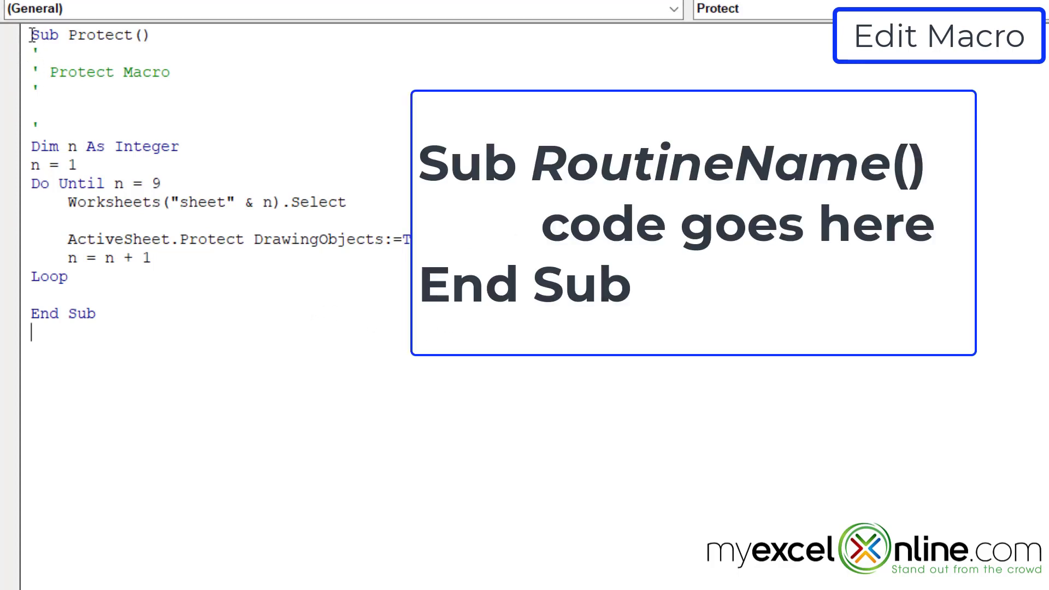
# Step: Remove the DrawingObjects, Contents and Scenarios arguments after ActiveSheet.unProtect in the Unprotect macro
pyautogui.doubleClick(44, 35)
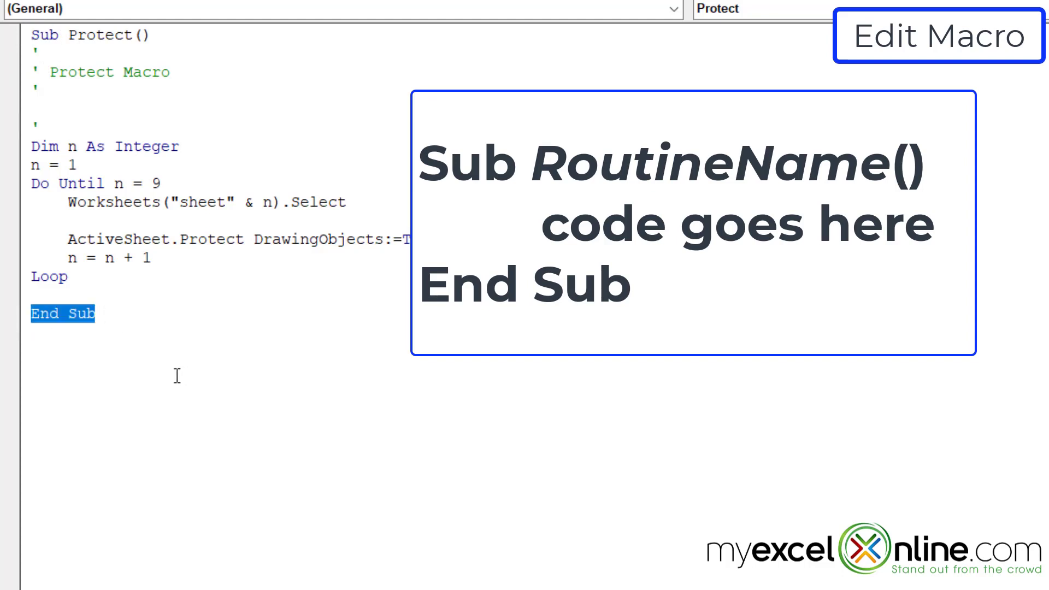
pyautogui.click(96, 313)
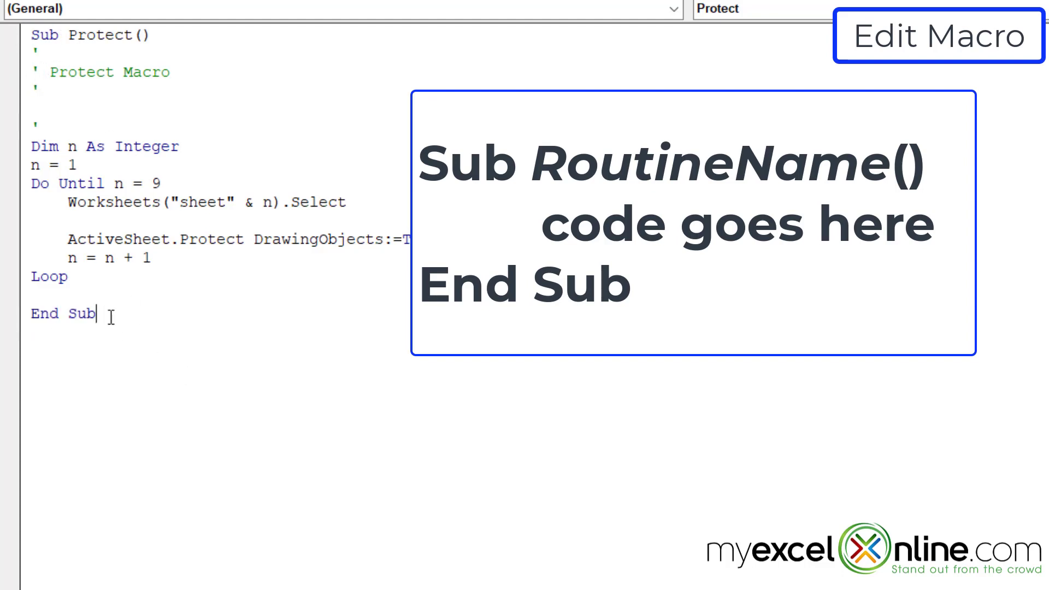
pyautogui.scroll(-3)
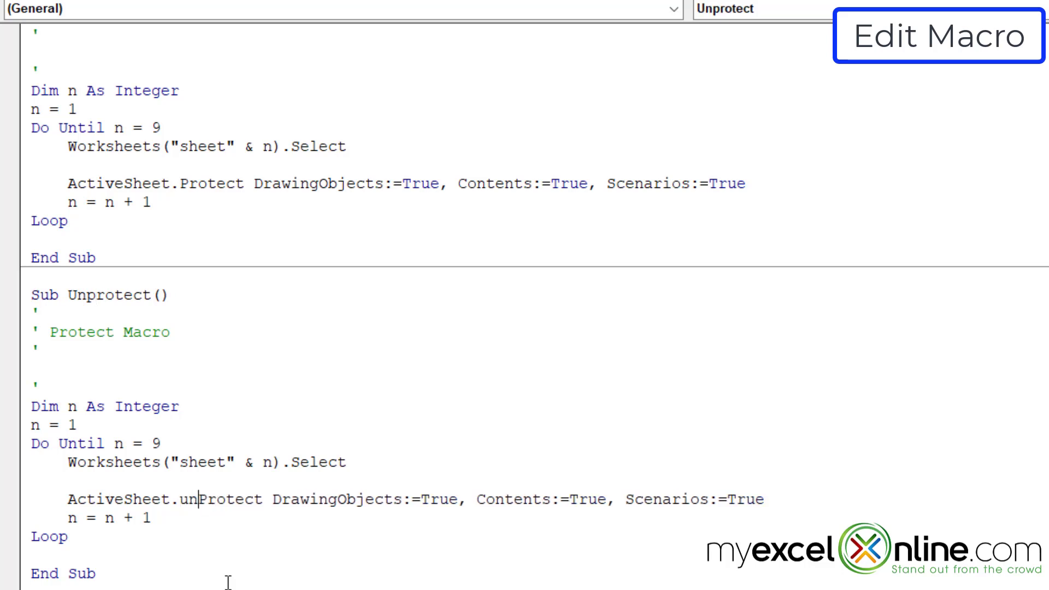
pyautogui.moveTo(273, 499); pyautogui.dragTo(763, 498)
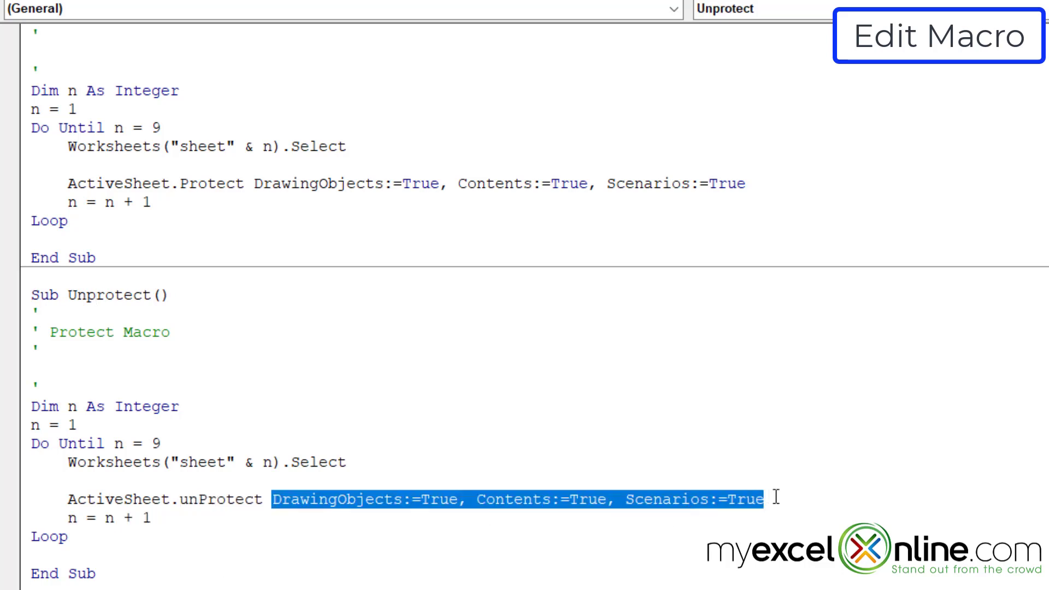
pyautogui.press('Delete')
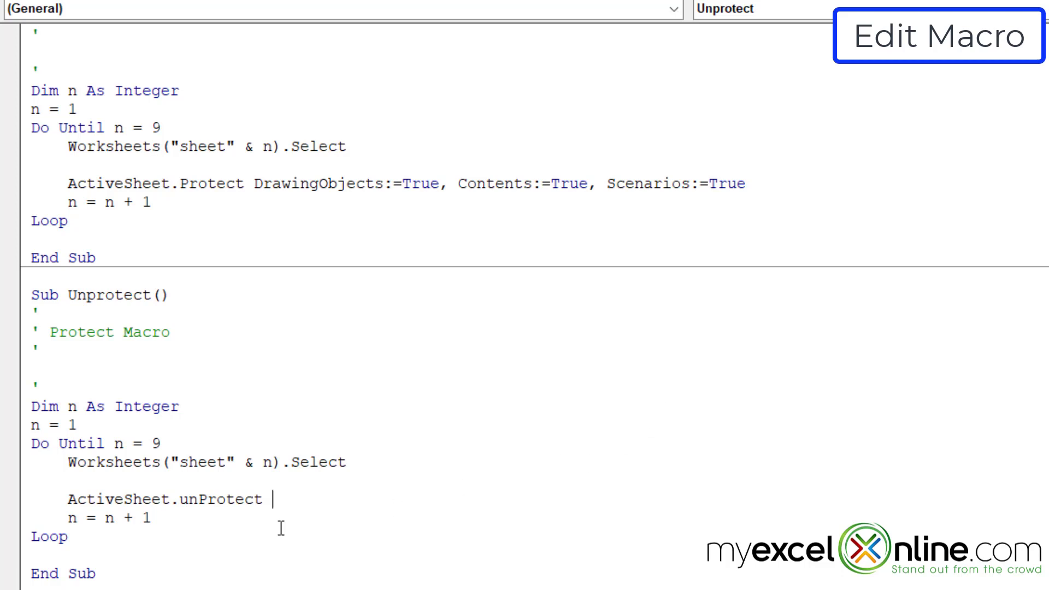
pyautogui.moveTo(258, 180)
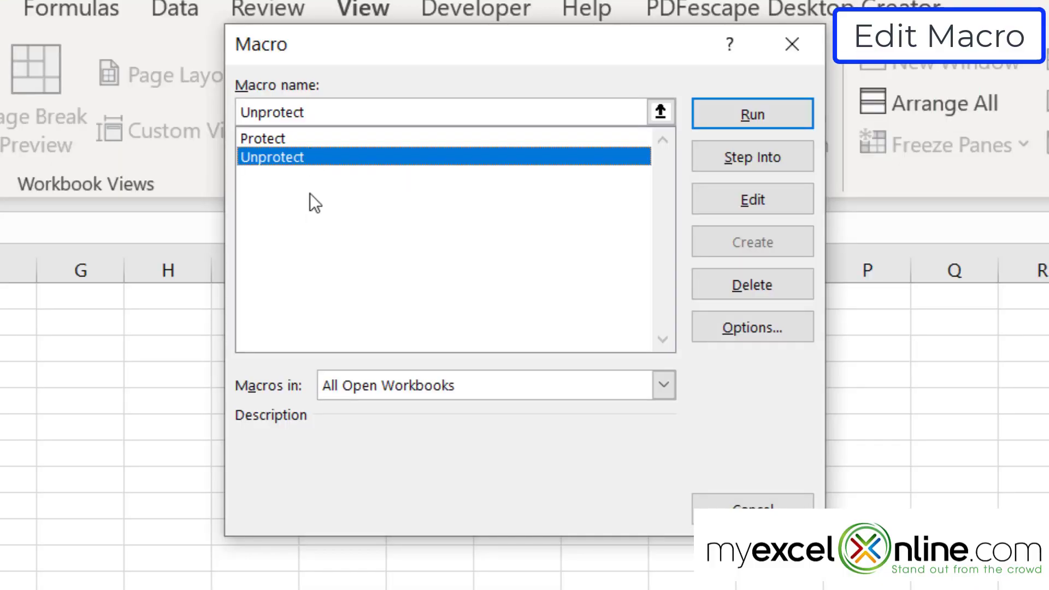
# Step: Run the Unprotect macro from the macro list to unlock all eight sheets
pyautogui.click(752, 199)
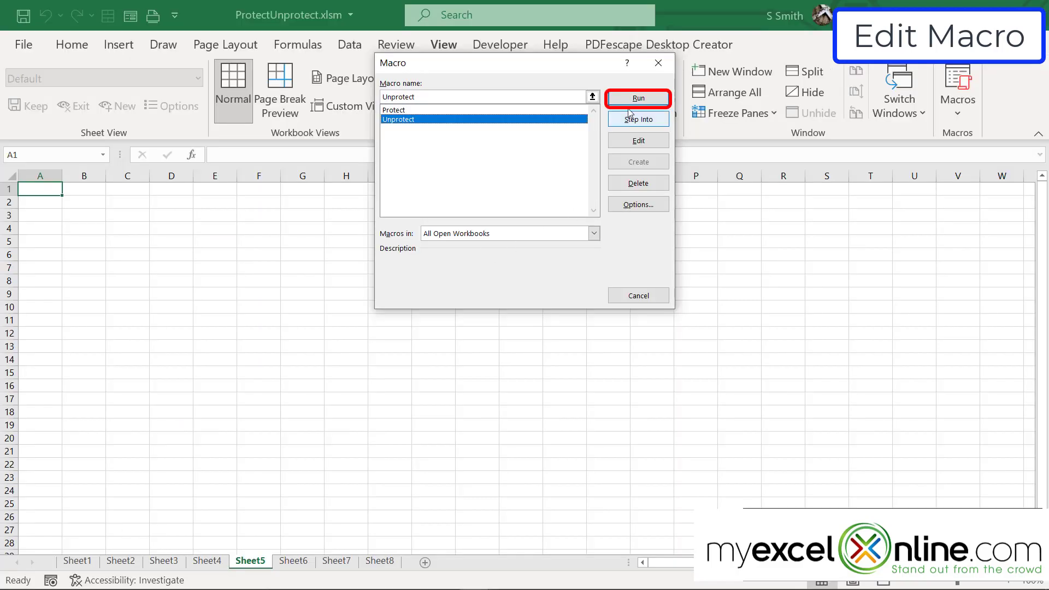
pyautogui.click(637, 98)
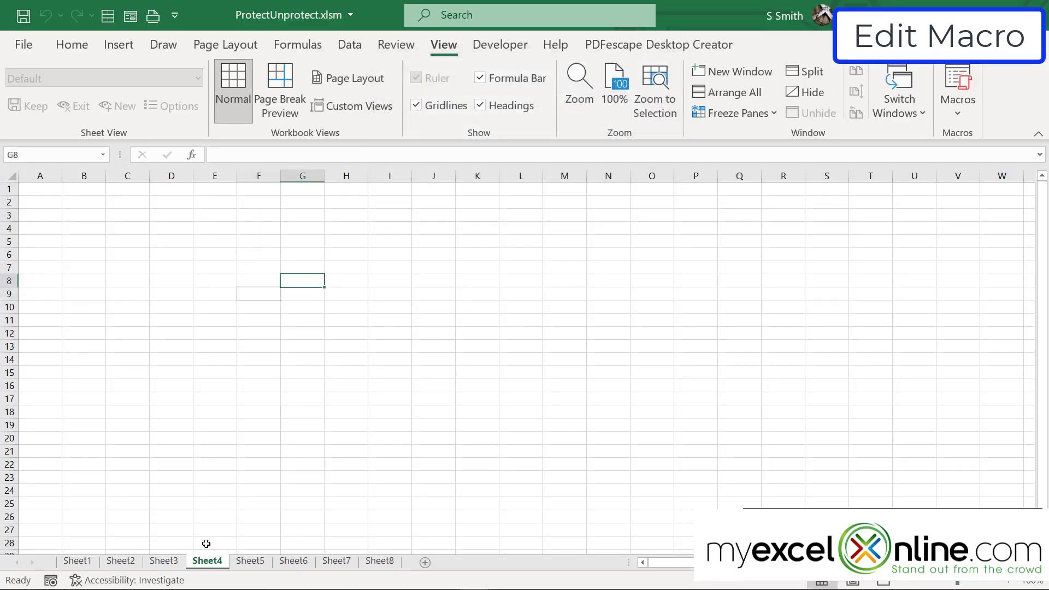
pyautogui.write('cdcd')
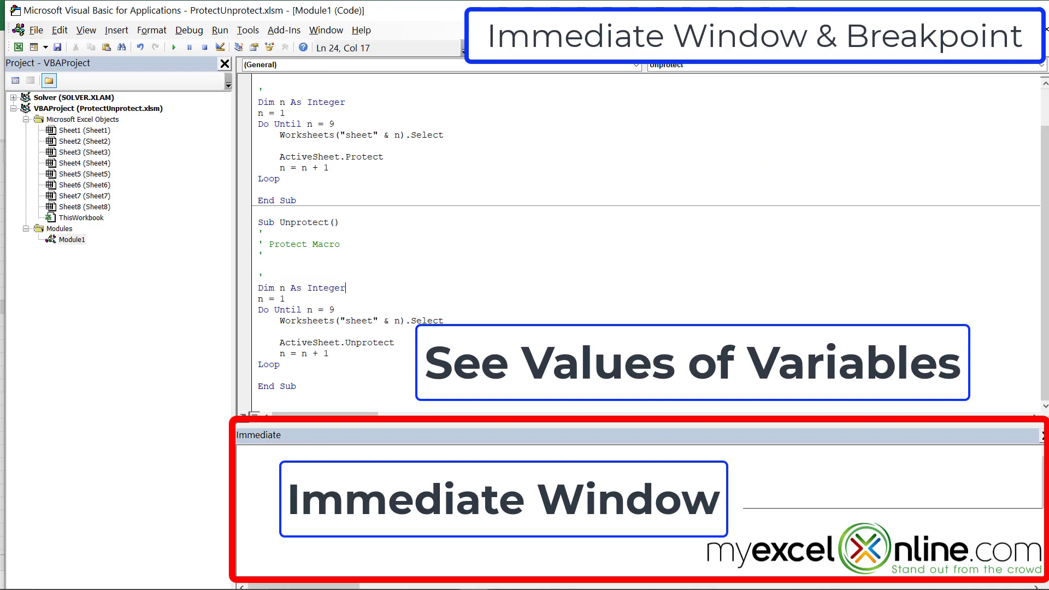
pyautogui.moveTo(566, 455)
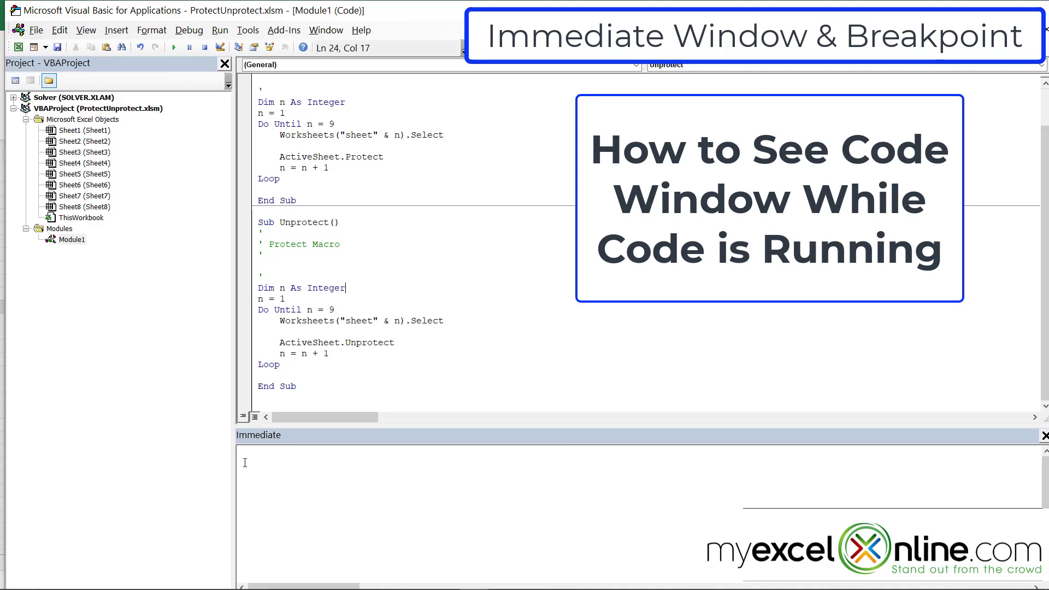
pyautogui.moveTo(495, 269)
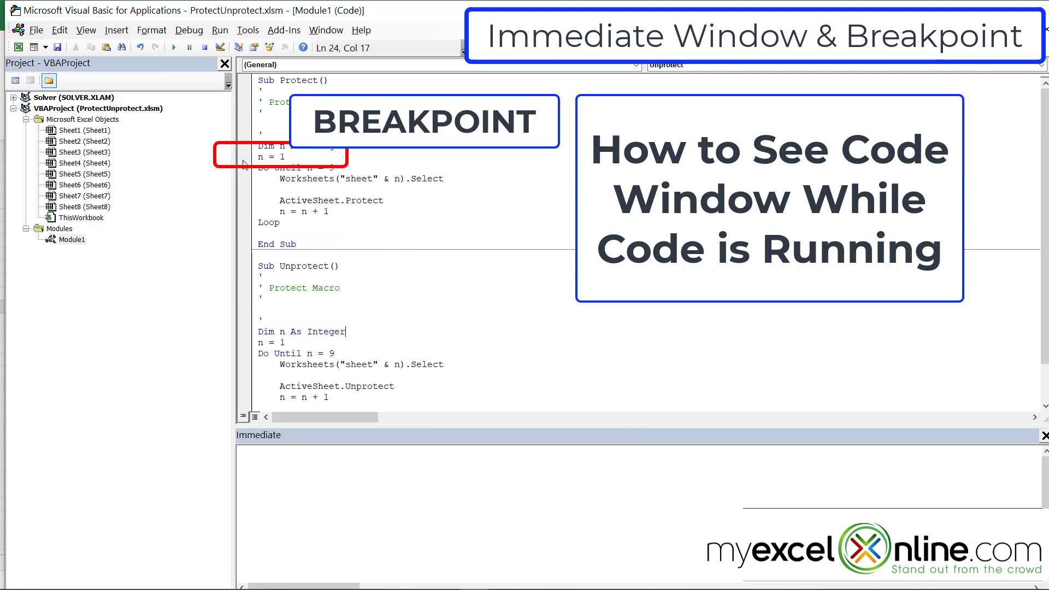
# Step: Set a breakpoint on the n = 1 line of Sub Protect
pyautogui.click(243, 157)
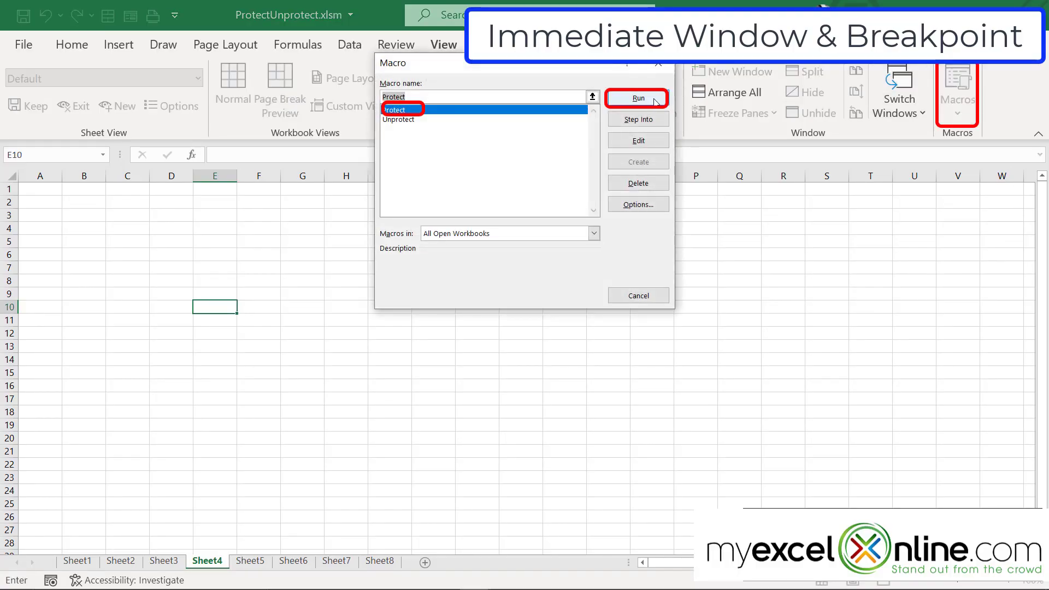
# Step: Run Protect so it pauses at the n = 1 breakpoint and step two lines with F8
pyautogui.click(637, 98)
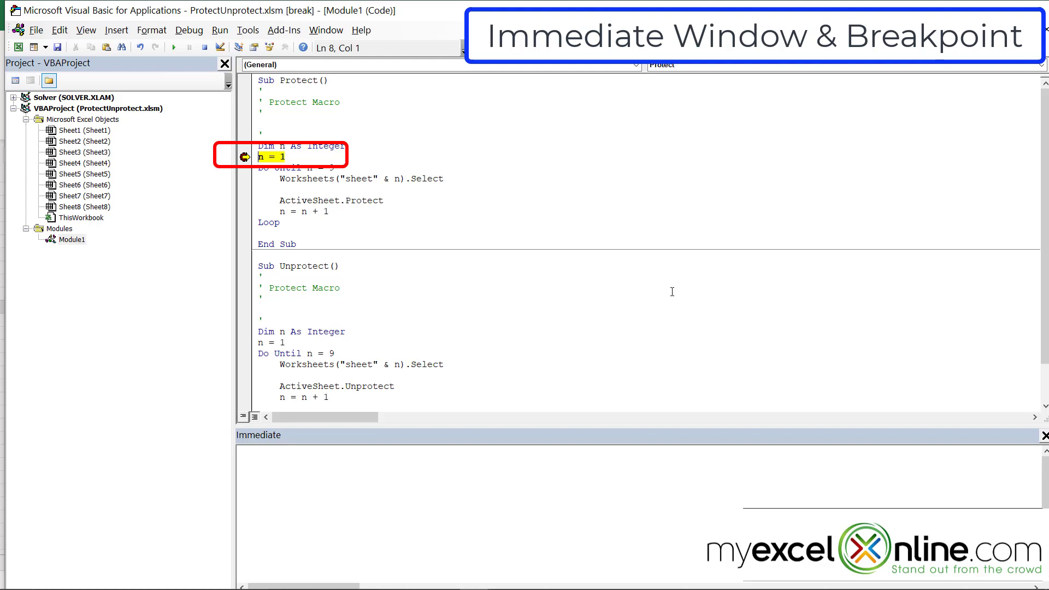
pyautogui.press('F8')
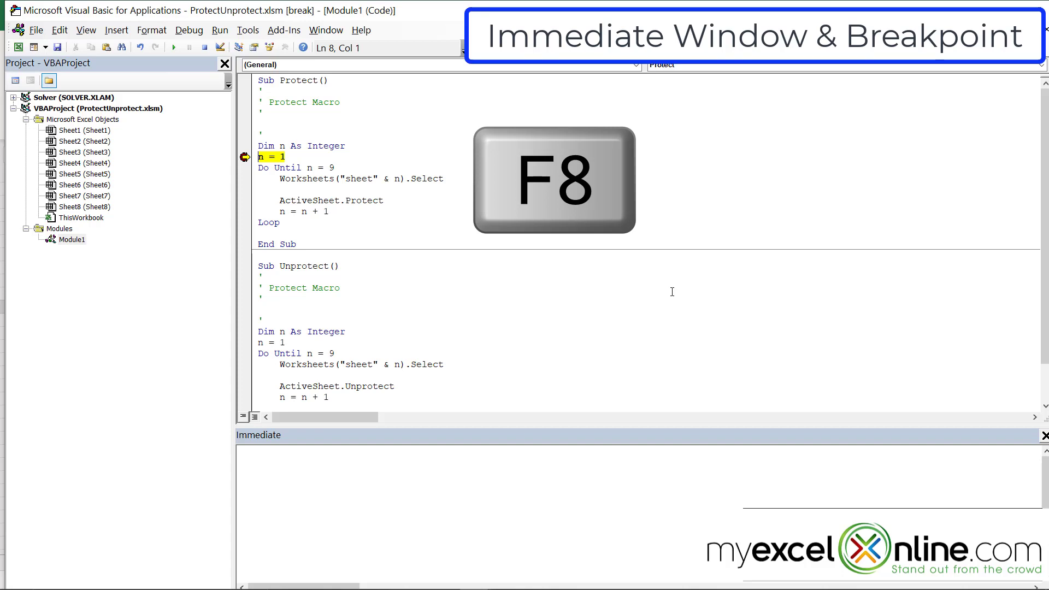
pyautogui.press('F8')
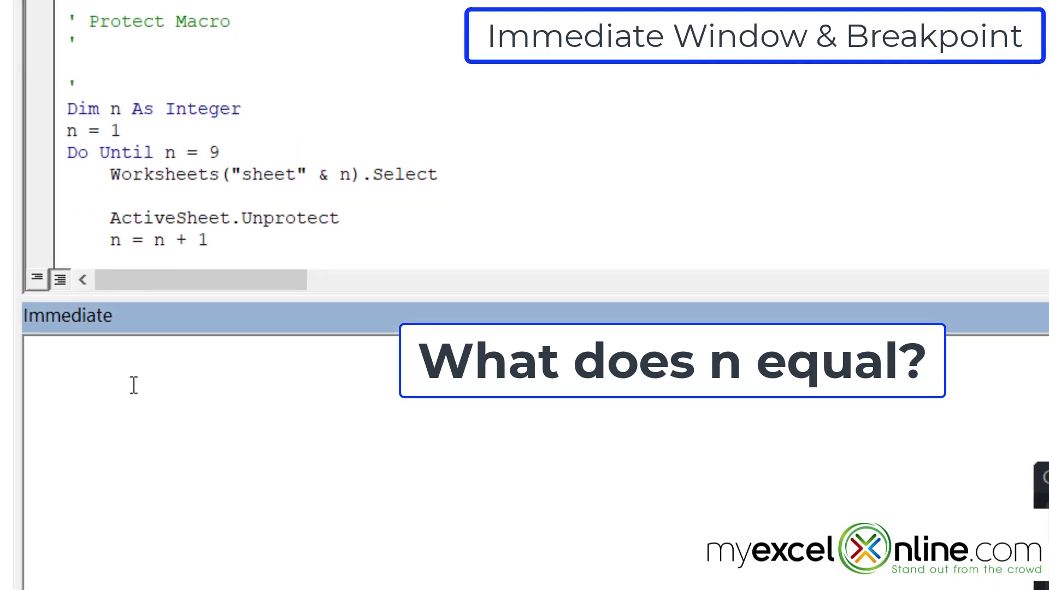
# Step: Query ?n in the Immediate window (returns 1) and step past the ActiveSheet.Protect line
pyautogui.write('?n')
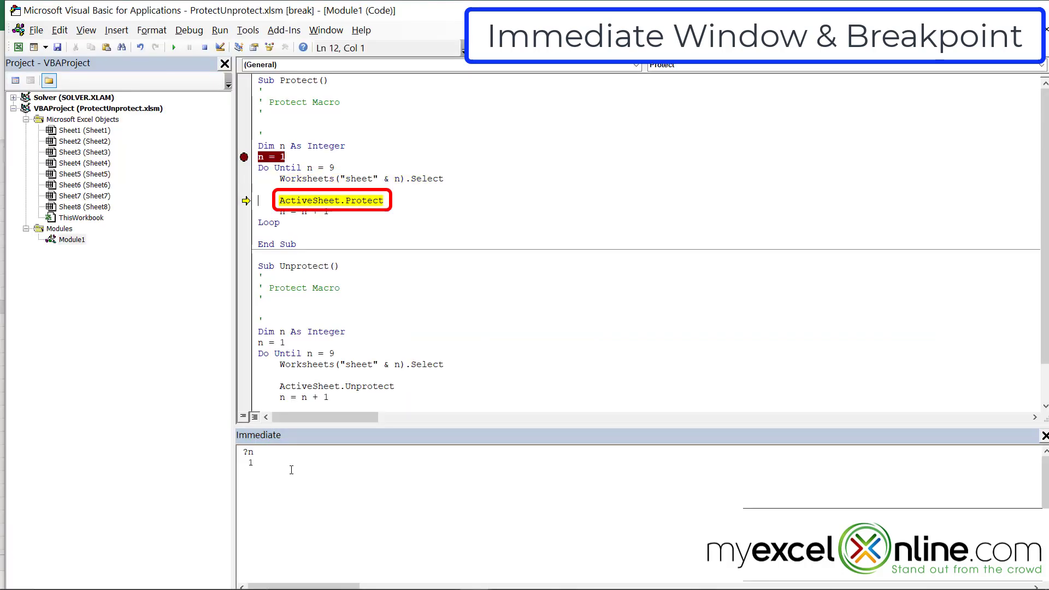
pyautogui.press('F8')
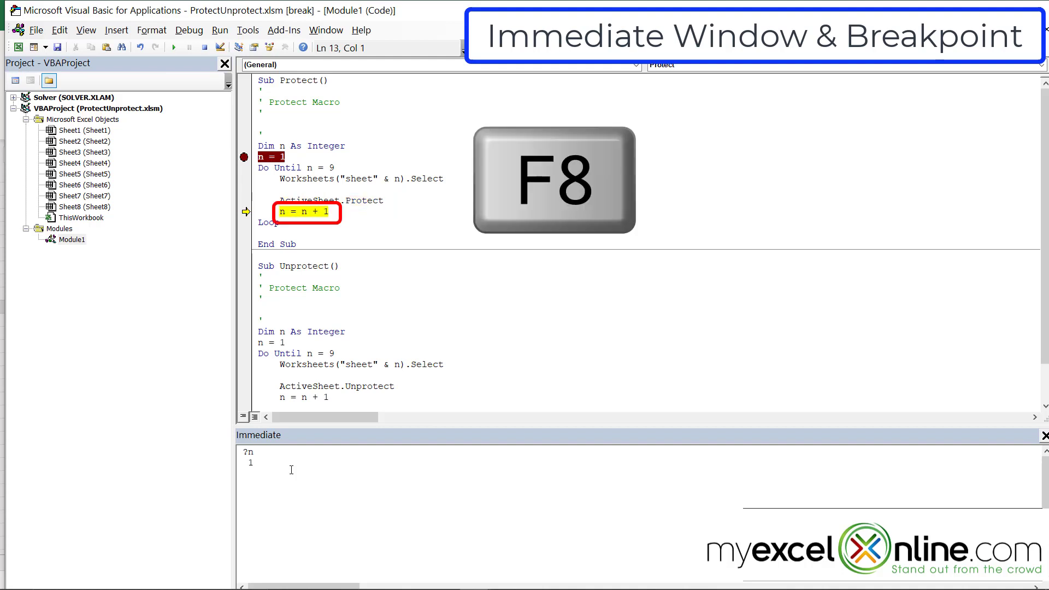
pyautogui.press('F8')
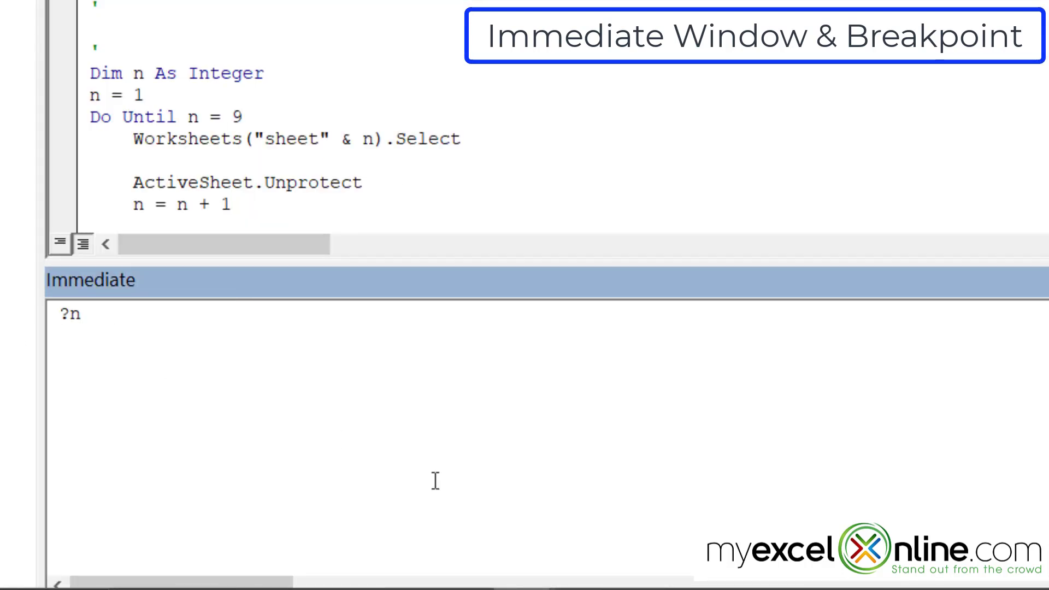
# Step: Re-run ?n to see n is 2 and step from the loop end back into the next pass
pyautogui.press('Enter')
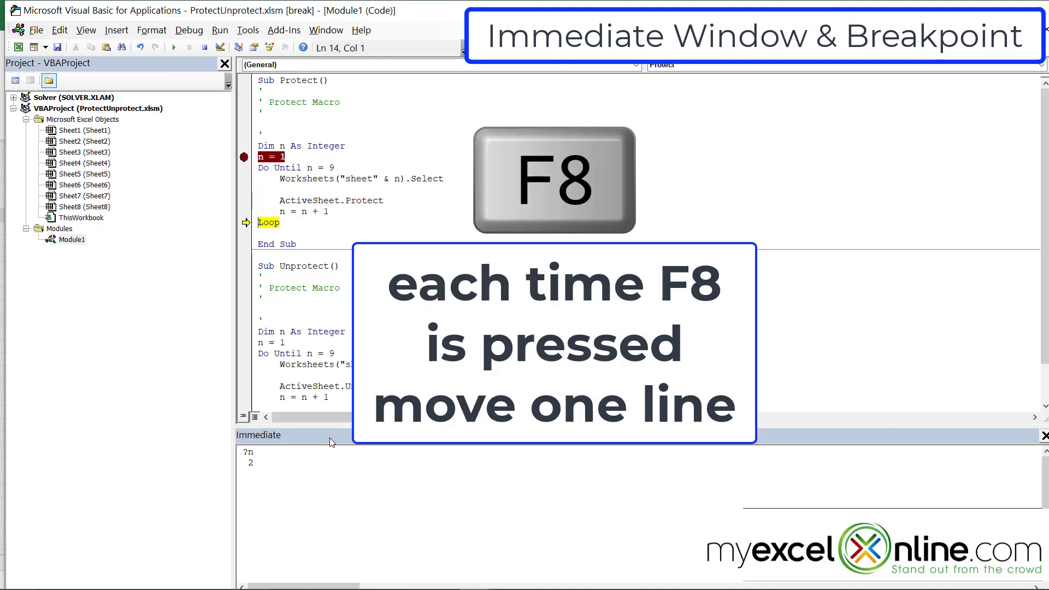
pyautogui.press('f8')
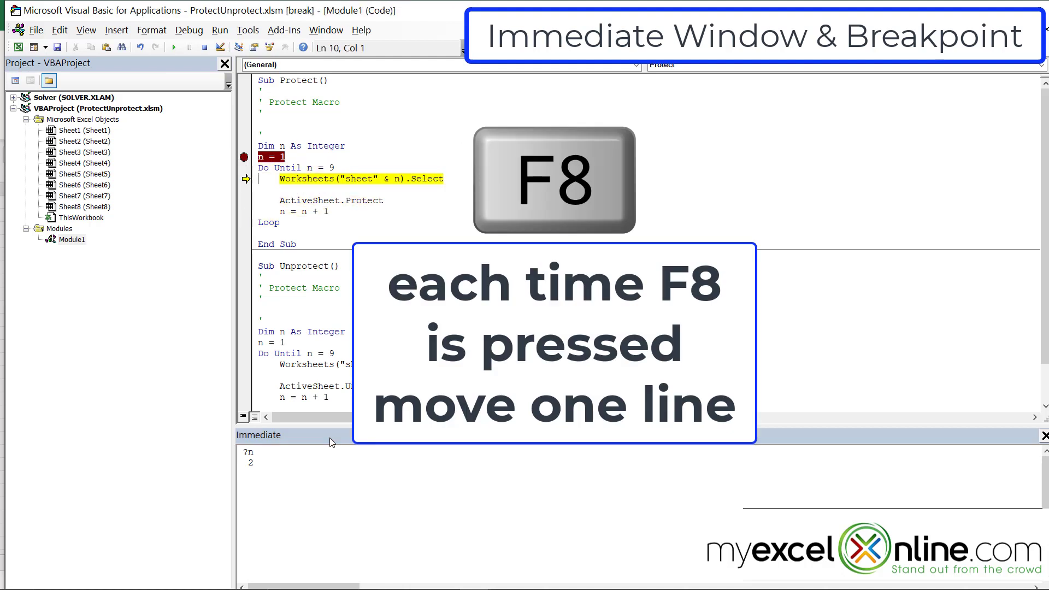
pyautogui.press('F8')
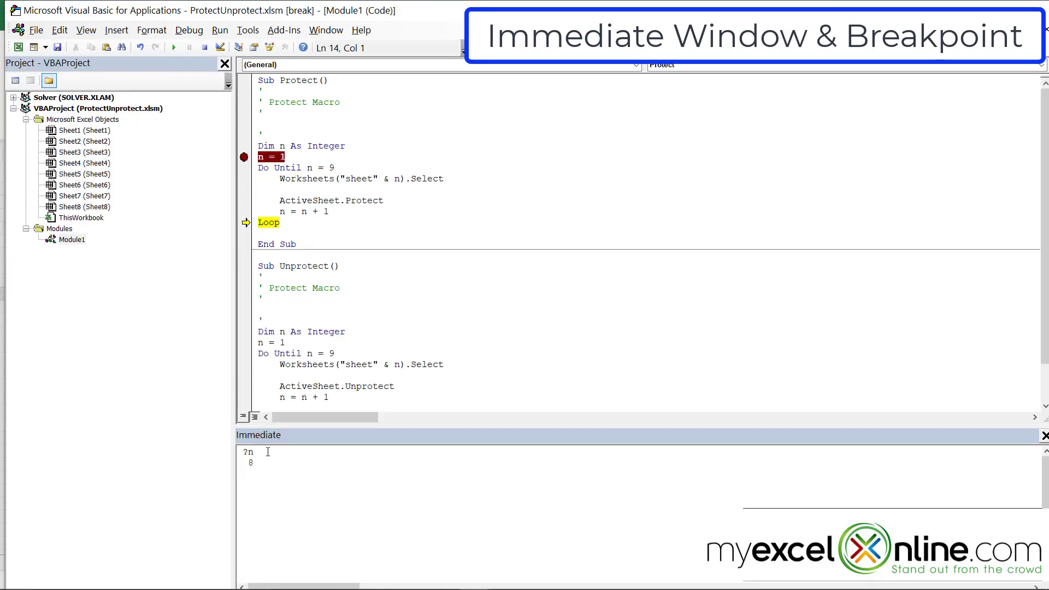
# Step: Check ?n reads 9, then step through the loop exit until End Sub finishes Protect
pyautogui.click(255, 451)
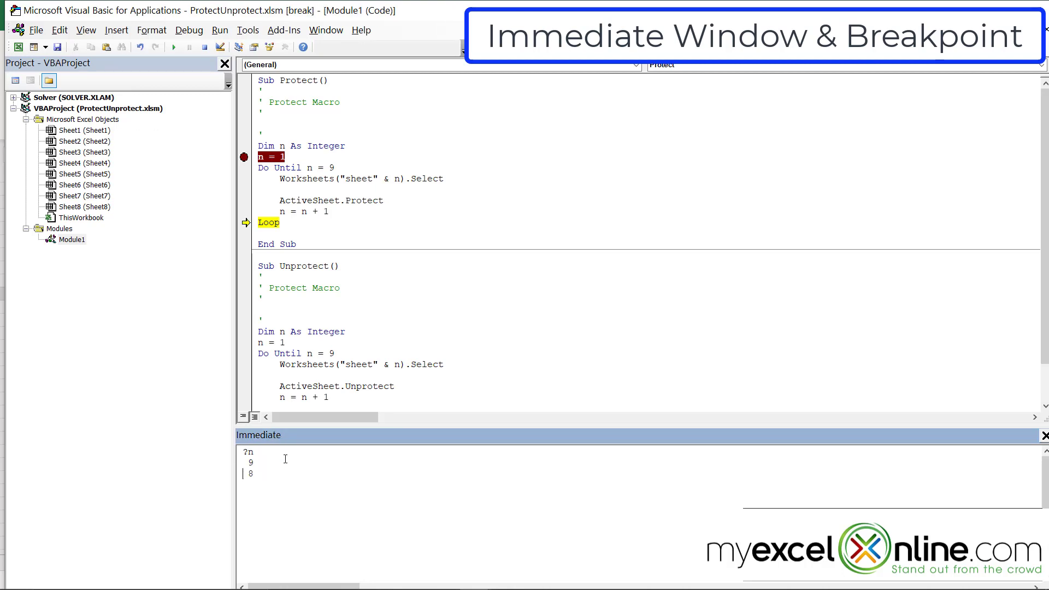
pyautogui.press('F8')
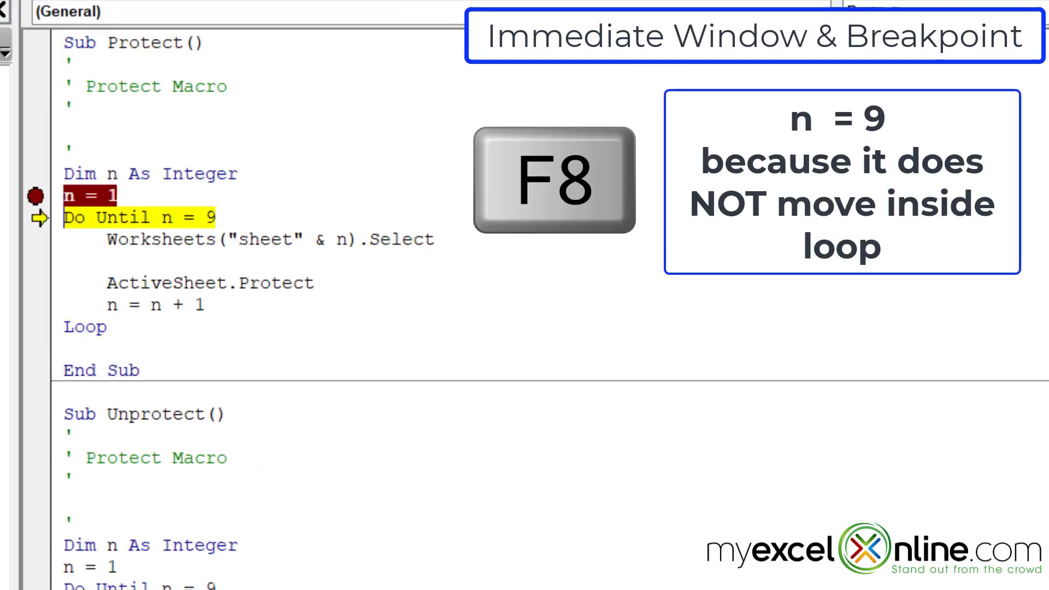
pyautogui.press('F8')
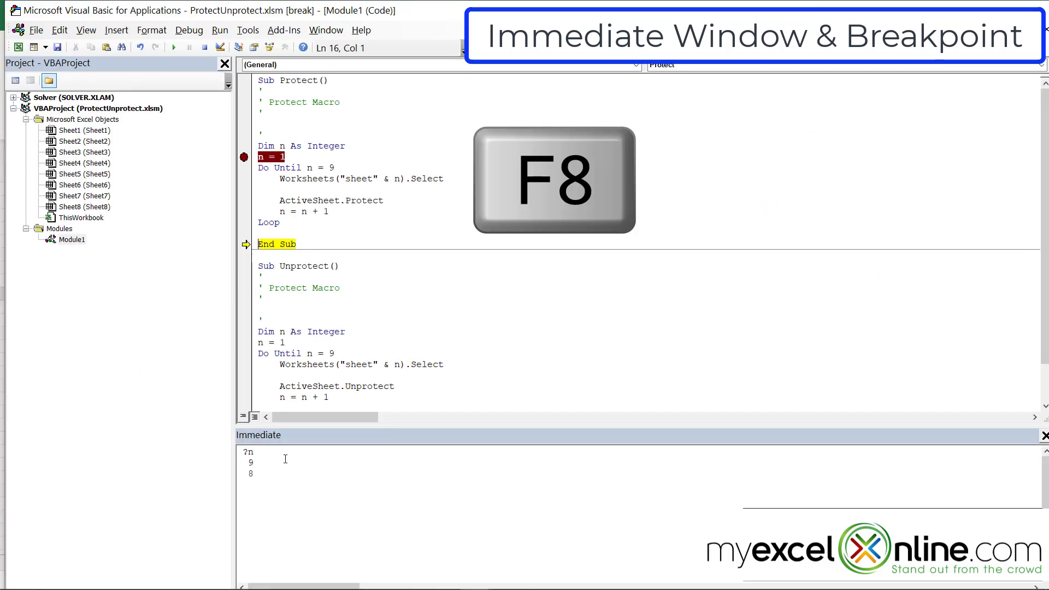
pyautogui.press('F8')
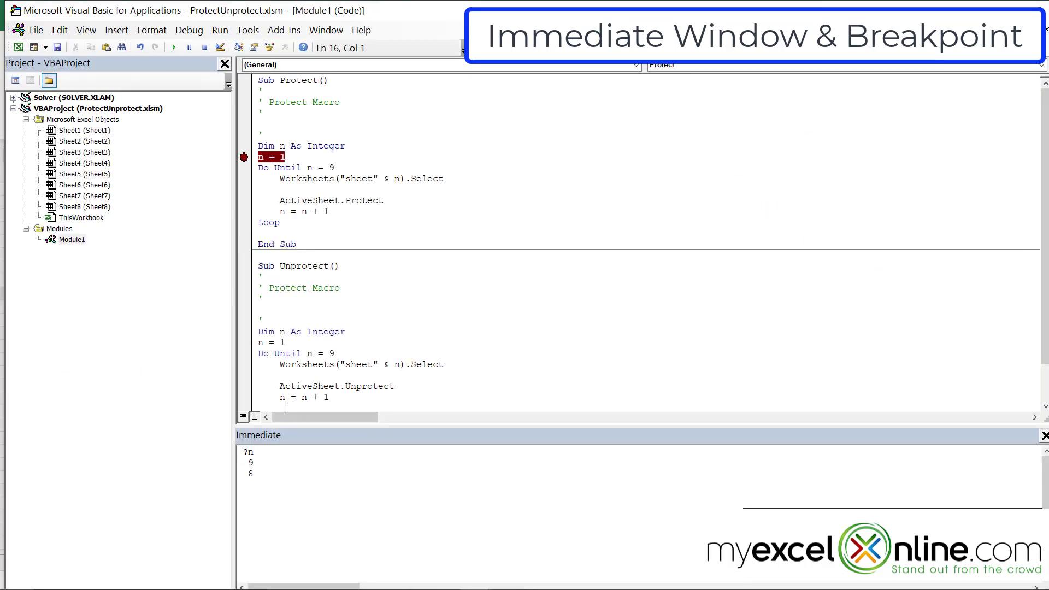